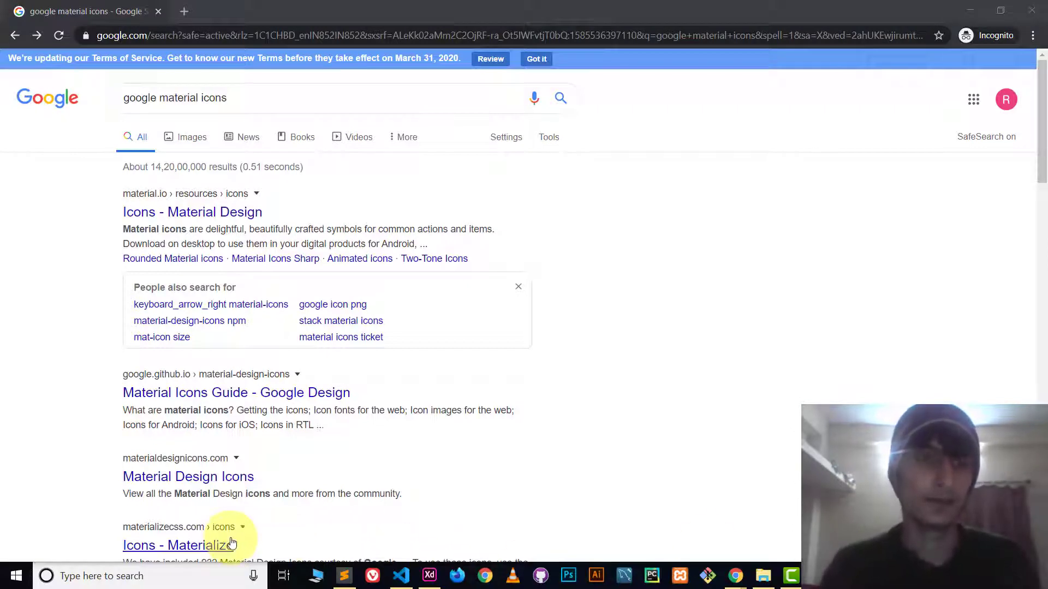
{"action": "mouse_move", "coordinate": [75, 183]}
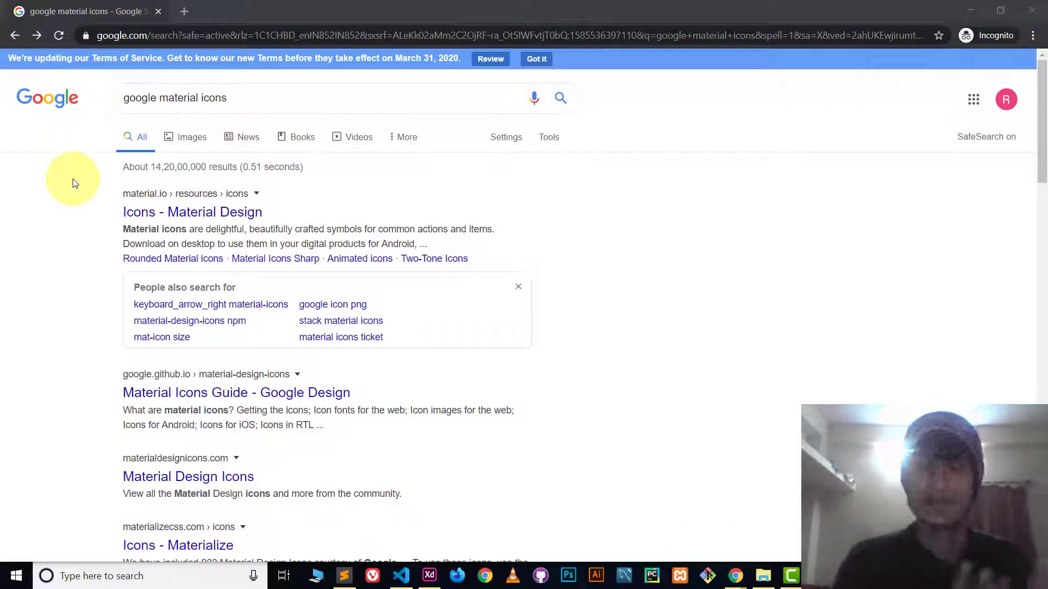
{"action": "mouse_move", "coordinate": [115, 196]}
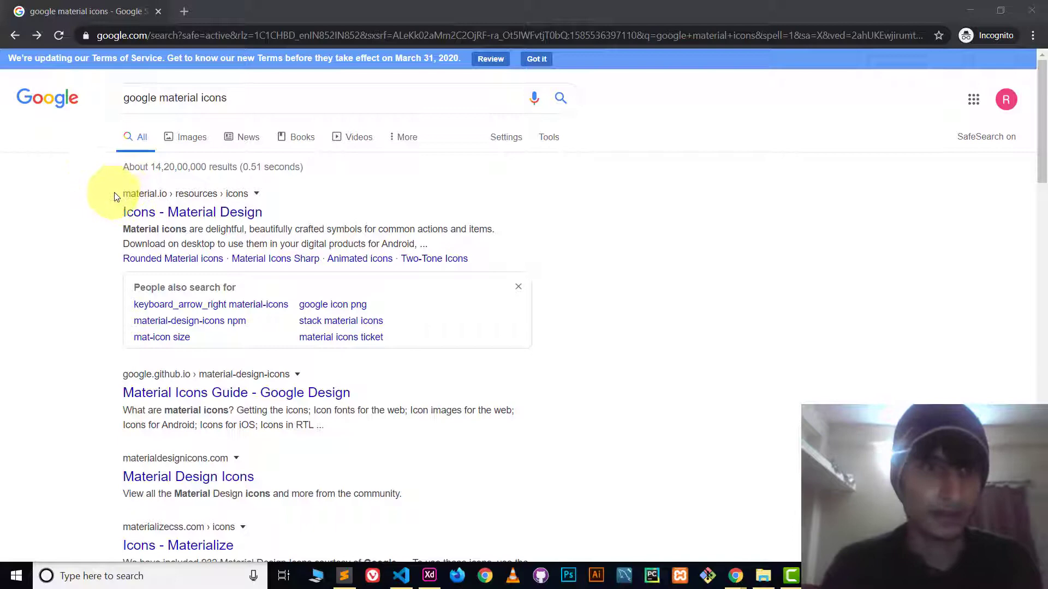
- Open the 'Icons - Material Design' result from the Google search
{"action": "left_click", "coordinate": [192, 212]}
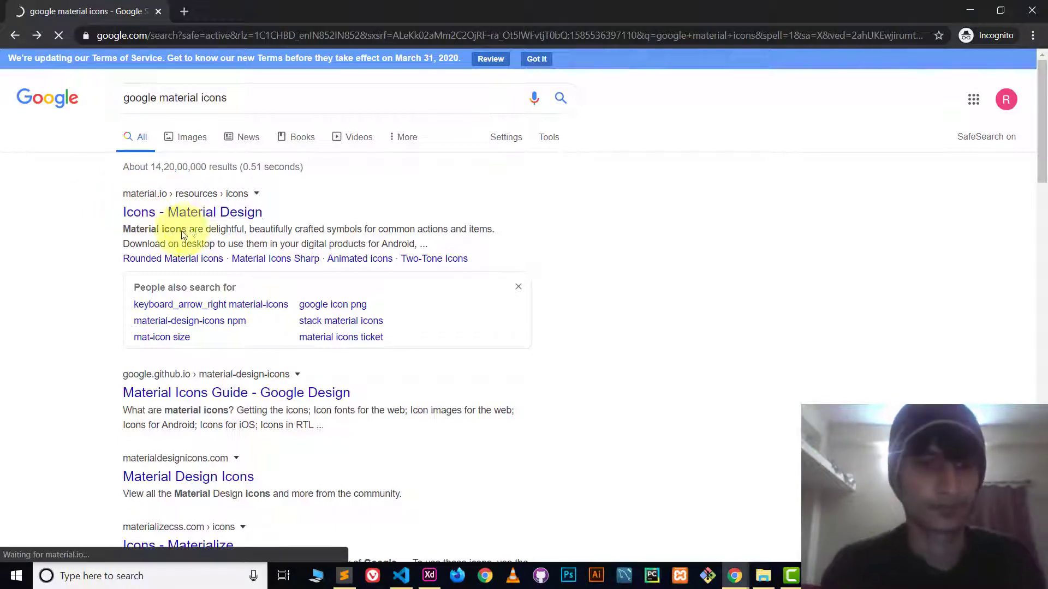
{"action": "left_click", "coordinate": [192, 212]}
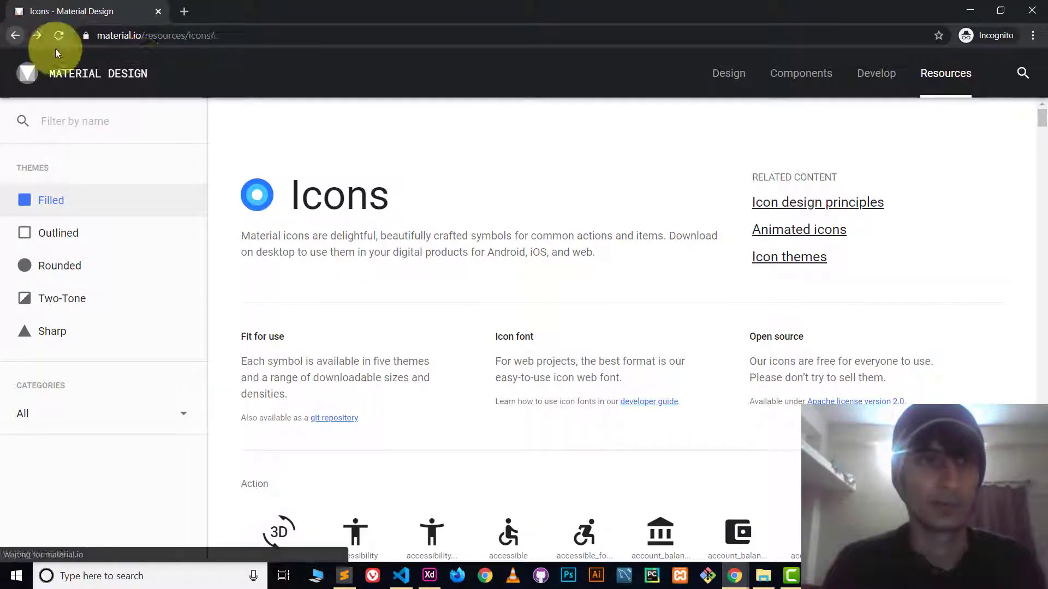
- Go to the material.io home page and open its Resources section
{"action": "left_click", "coordinate": [58, 35]}
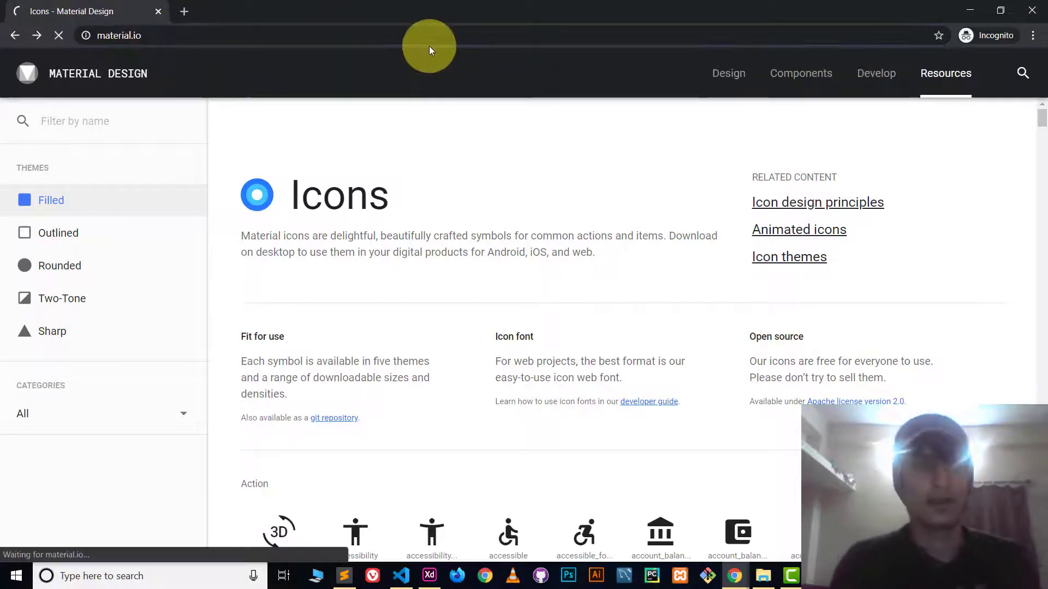
{"action": "left_click", "coordinate": [97, 73]}
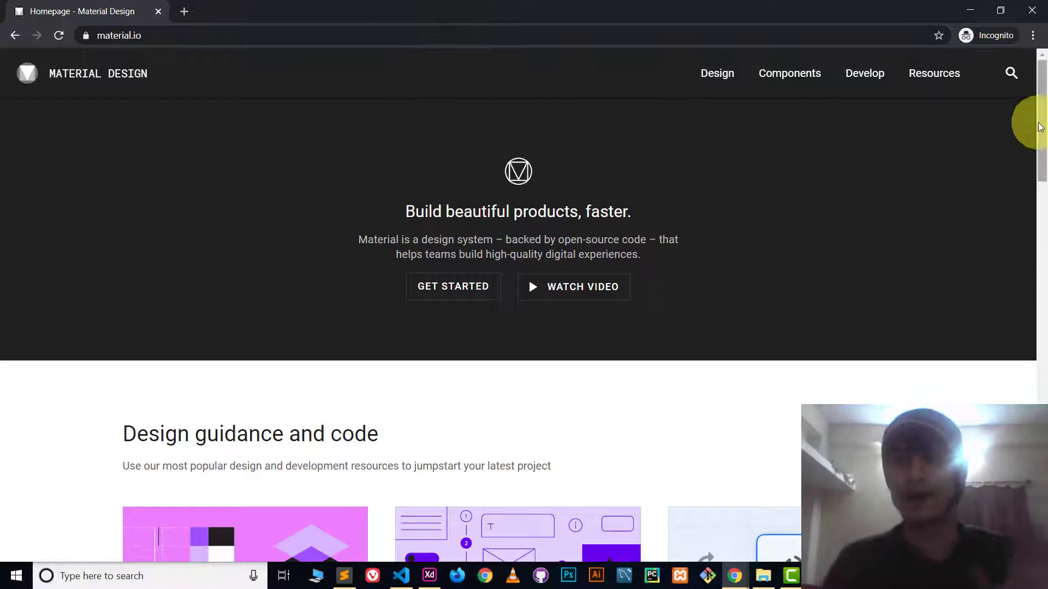
{"action": "mouse_move", "coordinate": [933, 73]}
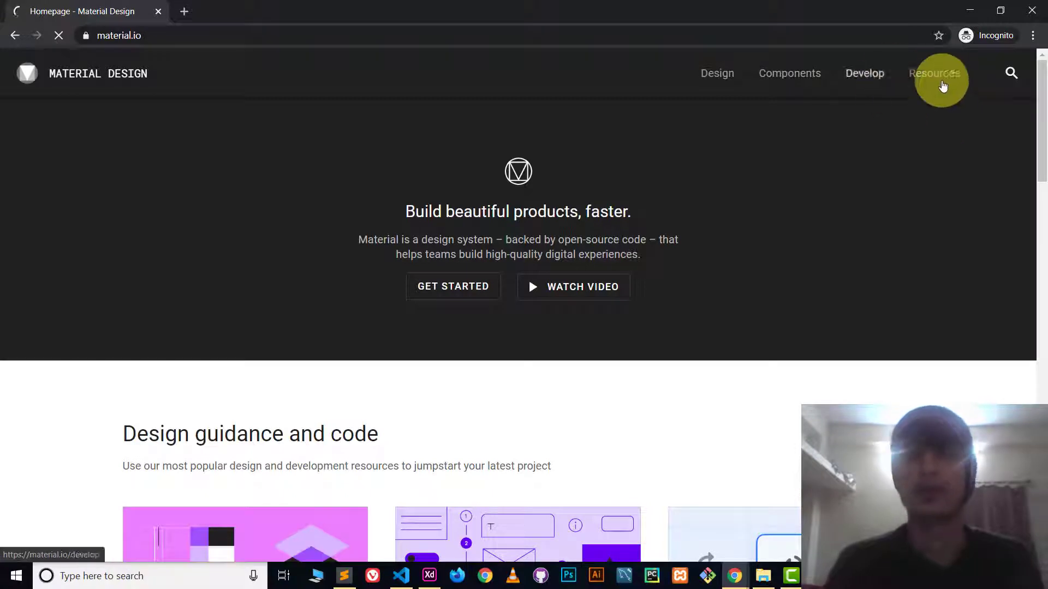
{"action": "left_click", "coordinate": [934, 73]}
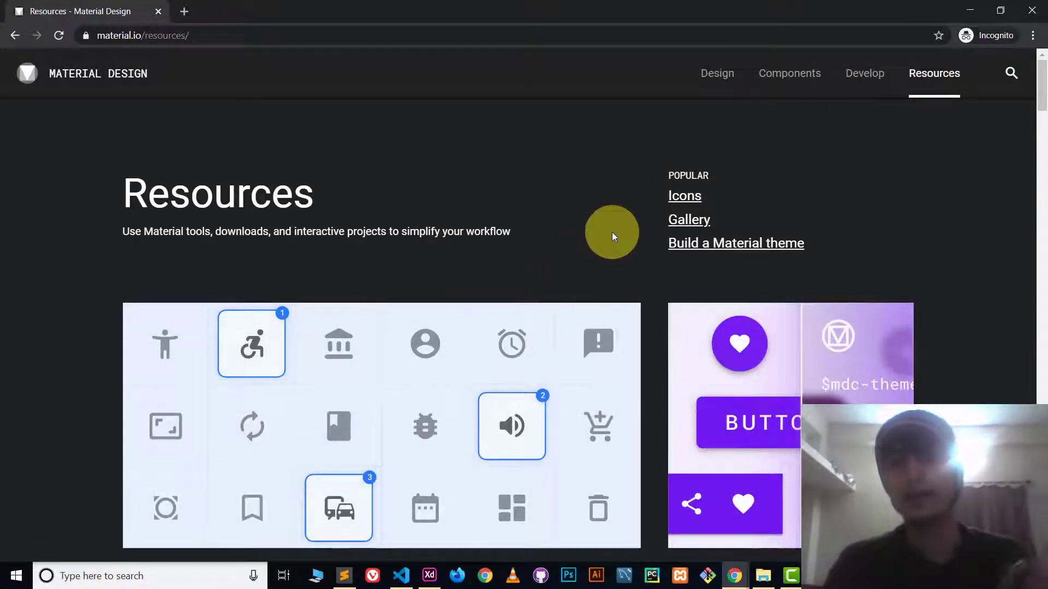
{"action": "mouse_move", "coordinate": [666, 179]}
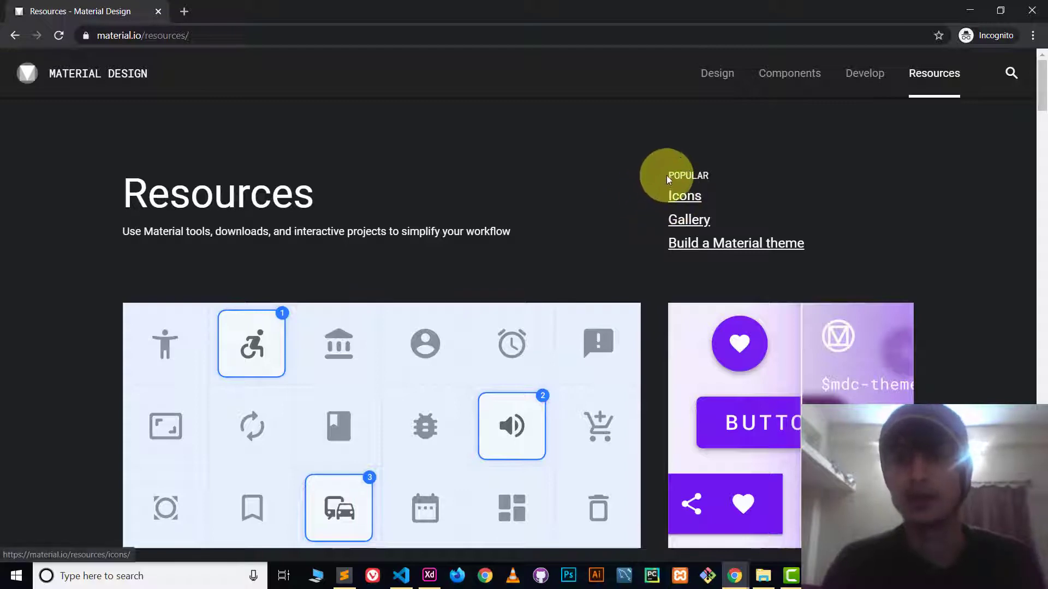
{"action": "mouse_move", "coordinate": [756, 243]}
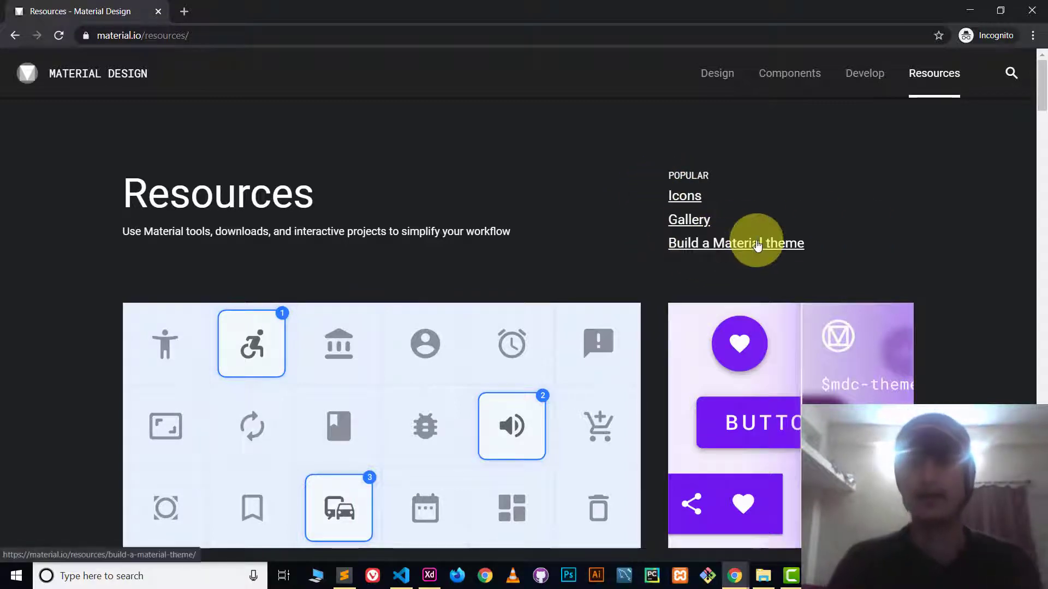
{"action": "mouse_move", "coordinate": [685, 195]}
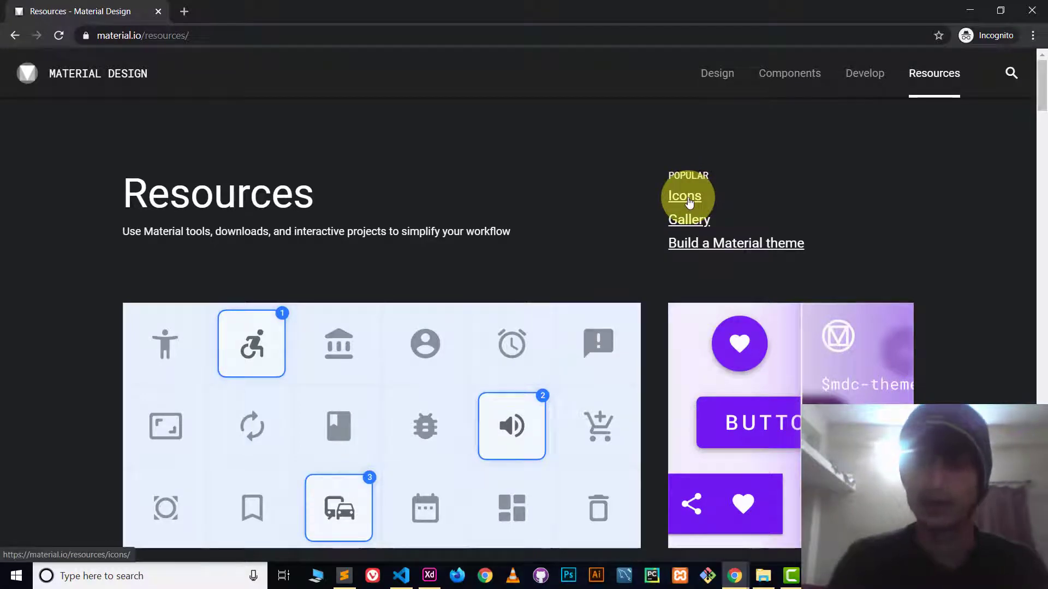
- Open the Icons library from Resources and browse the filled icon grid down to gif, grade and help
{"action": "left_click", "coordinate": [683, 195]}
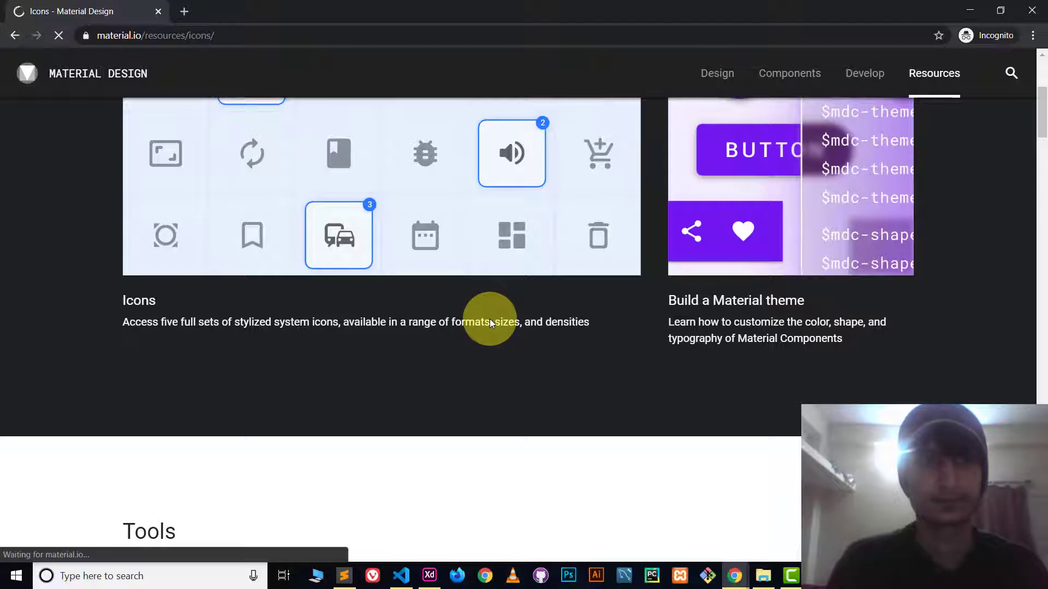
{"action": "left_click", "coordinate": [139, 300]}
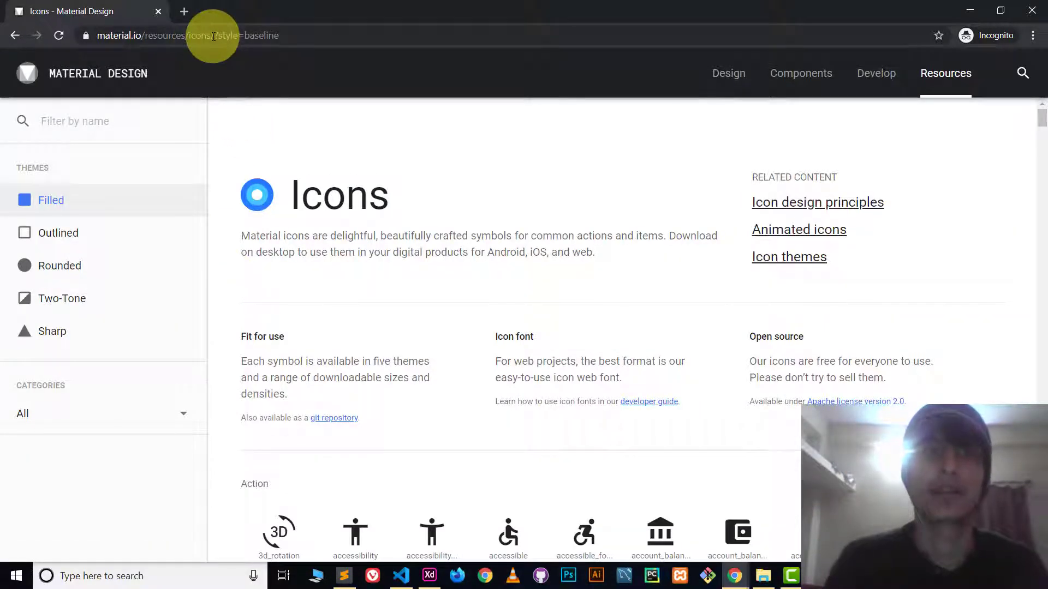
{"action": "left_click", "coordinate": [194, 35]}
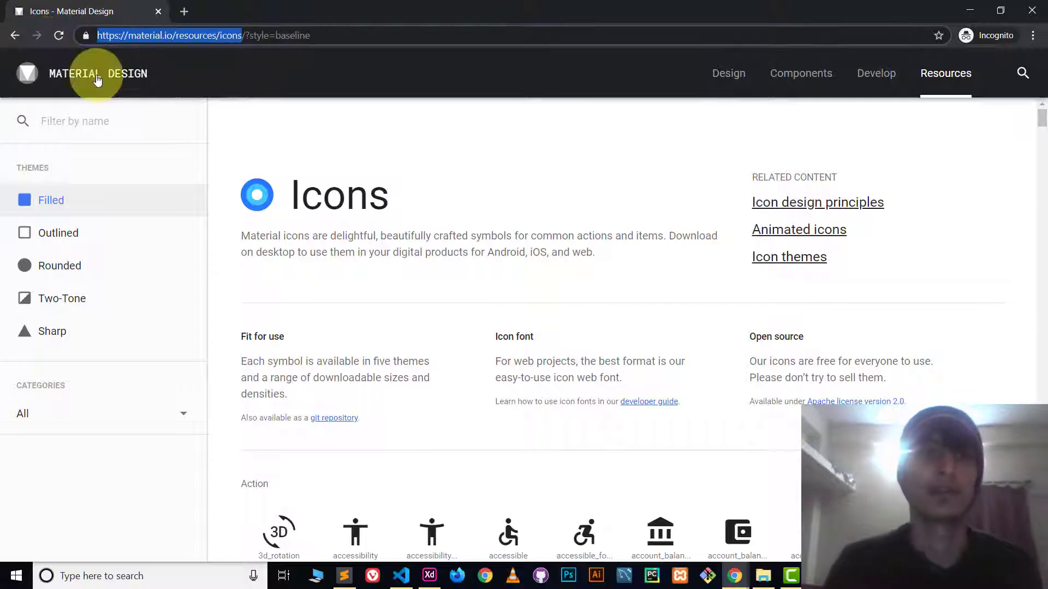
{"action": "mouse_move", "coordinate": [293, 159]}
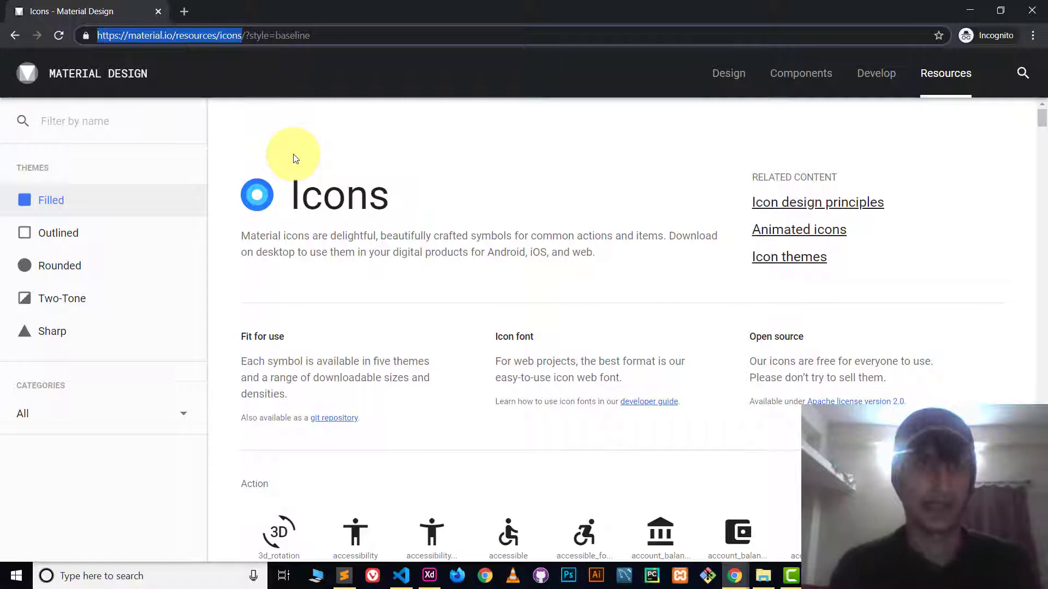
{"action": "scroll", "scroll_direction": "down", "scroll_amount": 3}
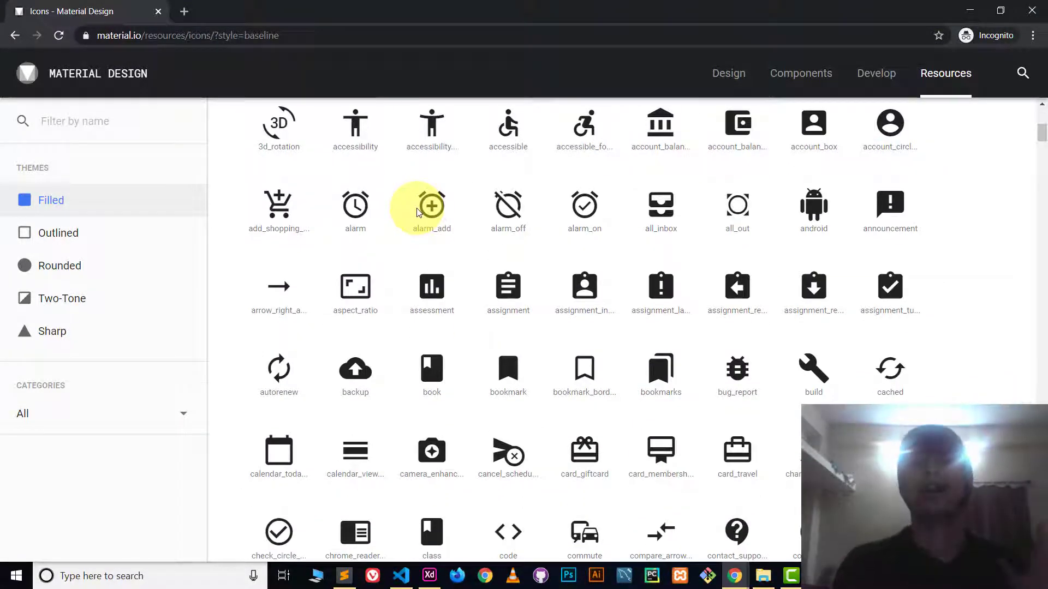
{"action": "scroll", "scroll_direction": "down", "scroll_amount": 3}
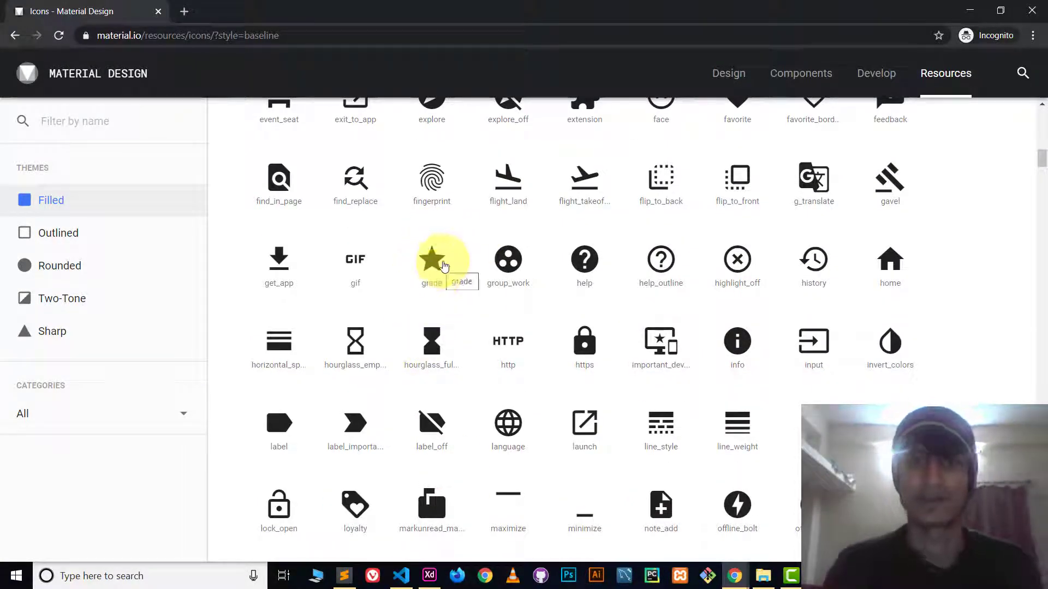
- Select the grade star icon, briefly trying group_work, ending with grade chosen
{"action": "left_click", "coordinate": [431, 260]}
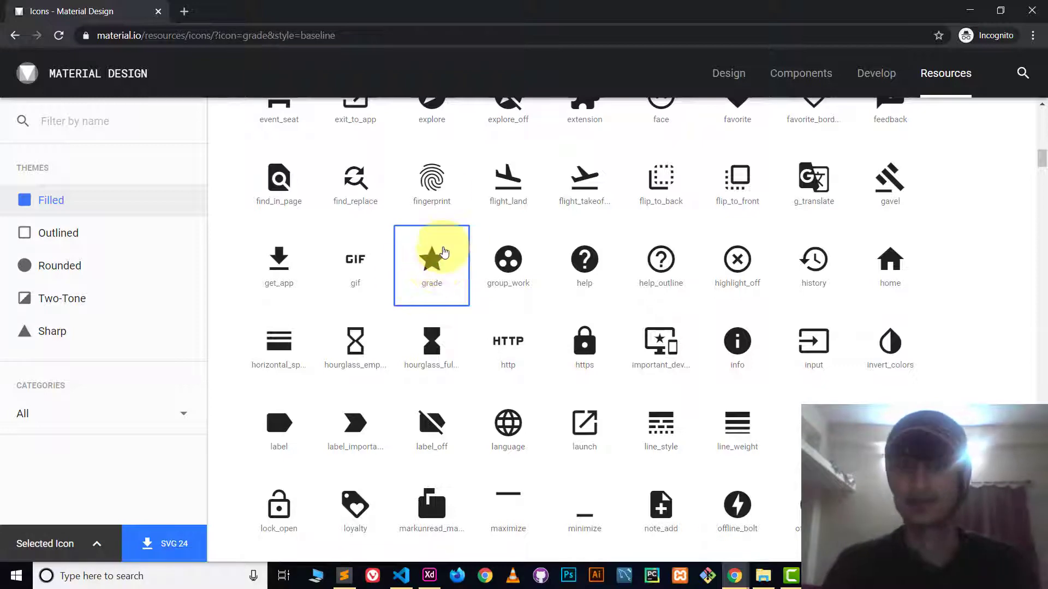
{"action": "mouse_move", "coordinate": [660, 259]}
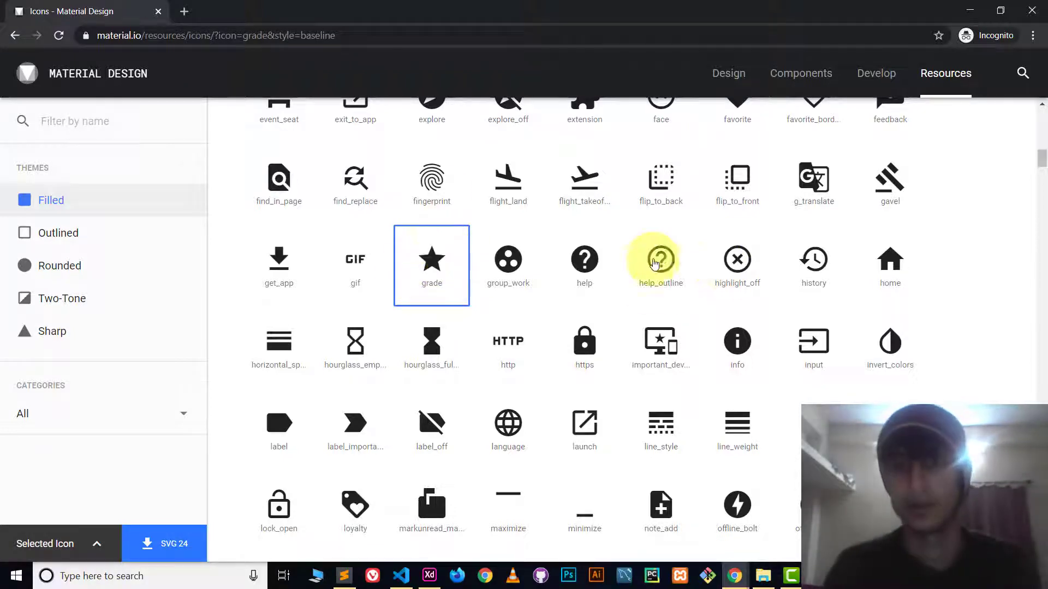
{"action": "left_click", "coordinate": [507, 260]}
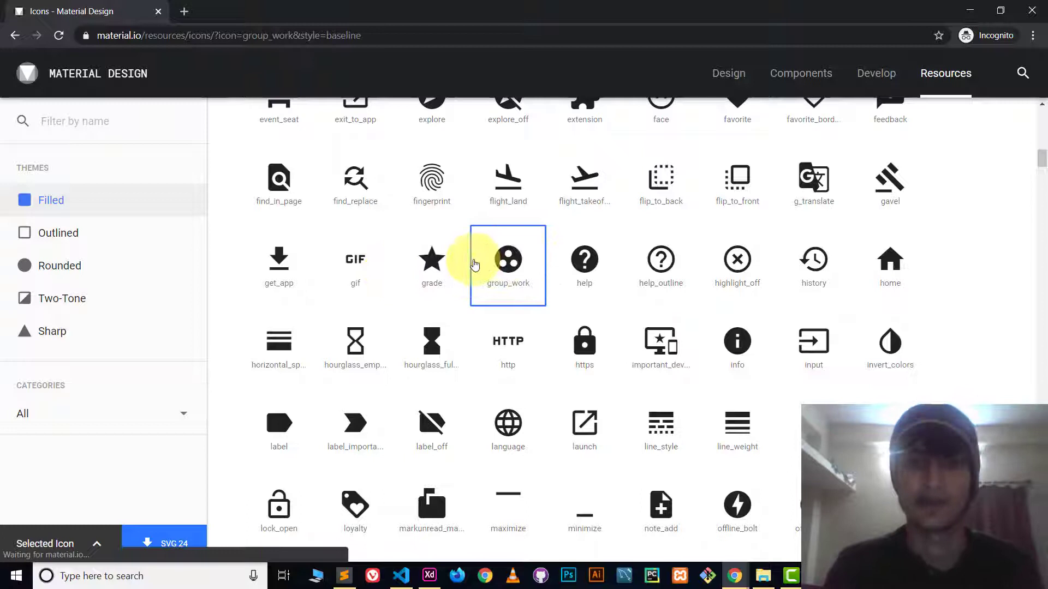
{"action": "mouse_move", "coordinate": [432, 260]}
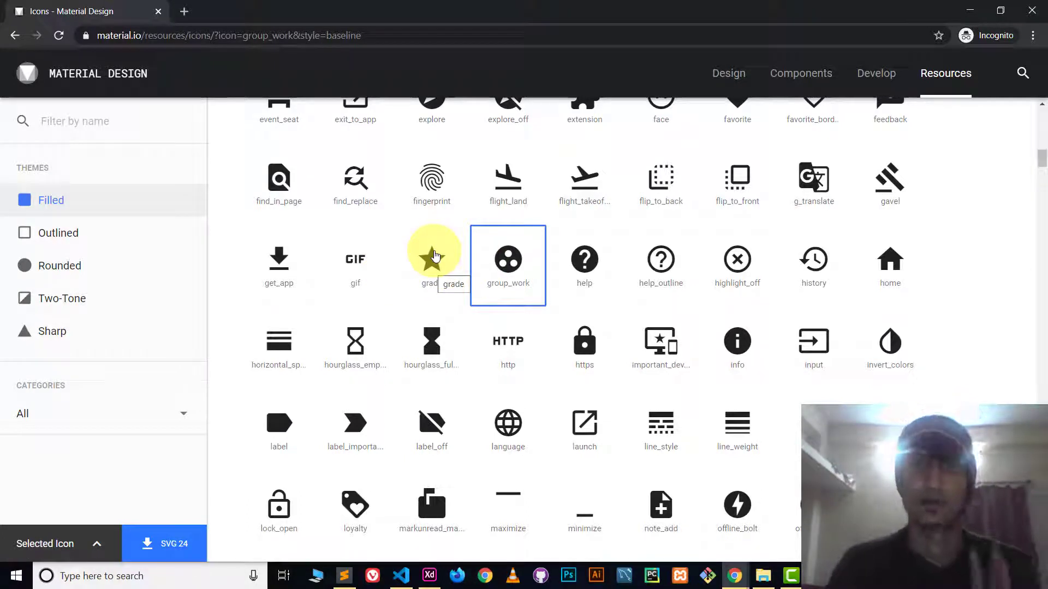
{"action": "left_click", "coordinate": [431, 259]}
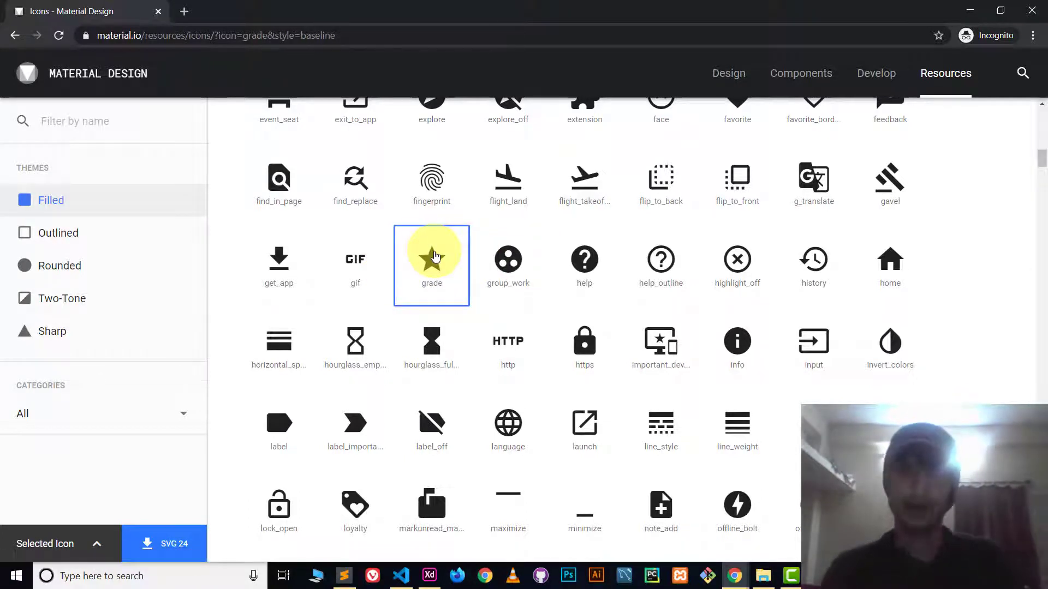
{"action": "mouse_move", "coordinate": [96, 520]}
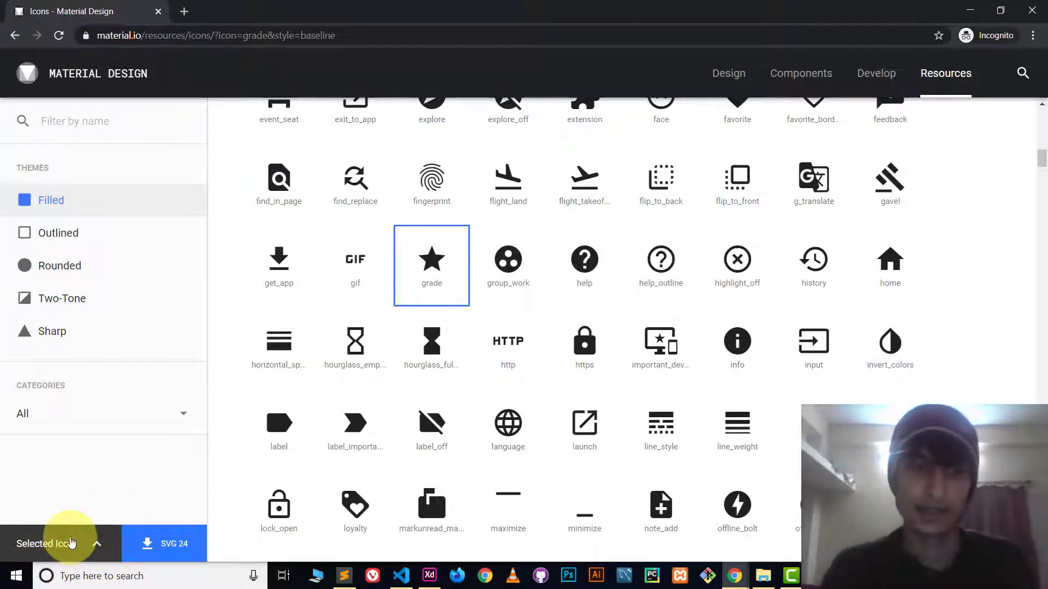
- Copy the grade icon's span usage snippet and switch to the local hey.html tab
{"action": "left_click", "coordinate": [72, 543]}
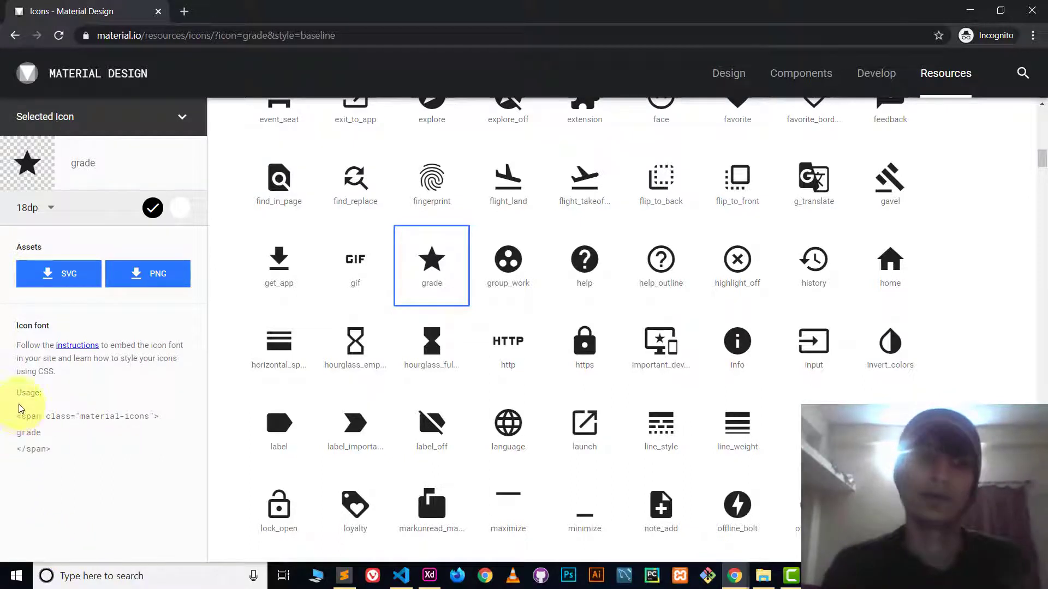
{"action": "triple_click", "coordinate": [87, 416]}
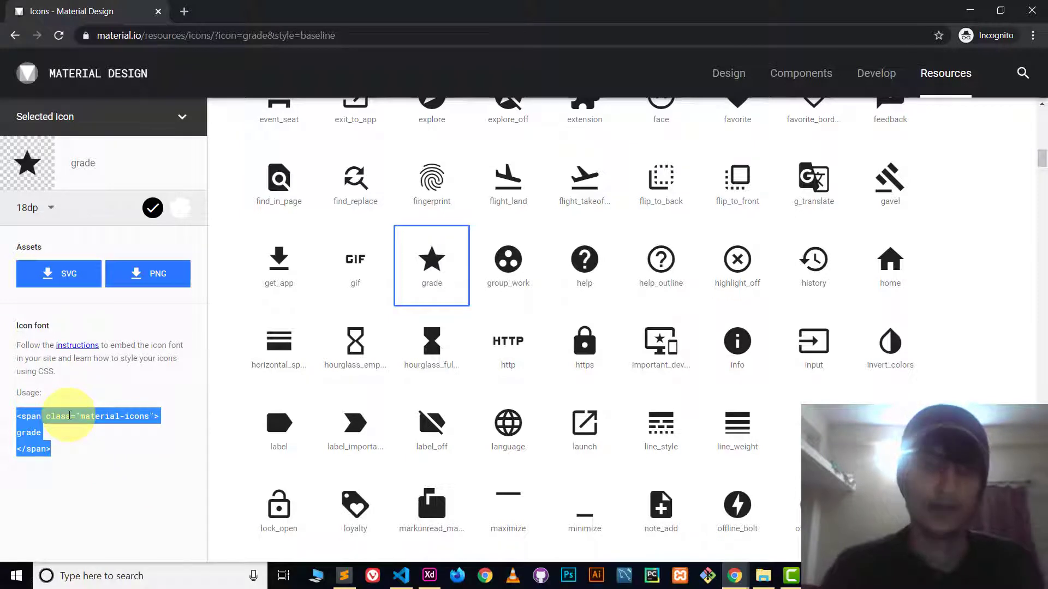
{"action": "right_click", "coordinate": [73, 416]}
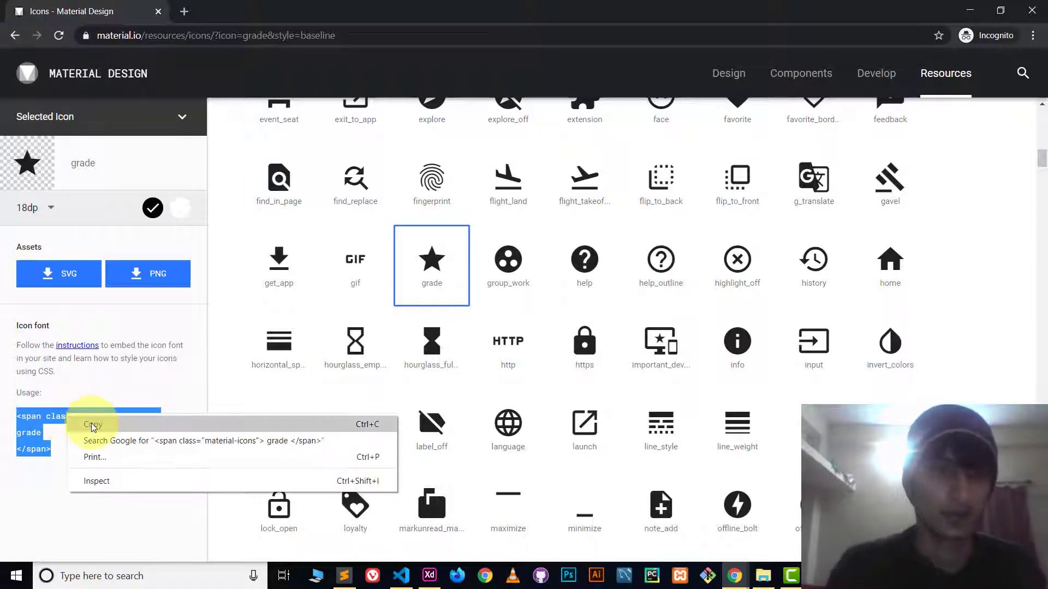
{"action": "left_click", "coordinate": [344, 576]}
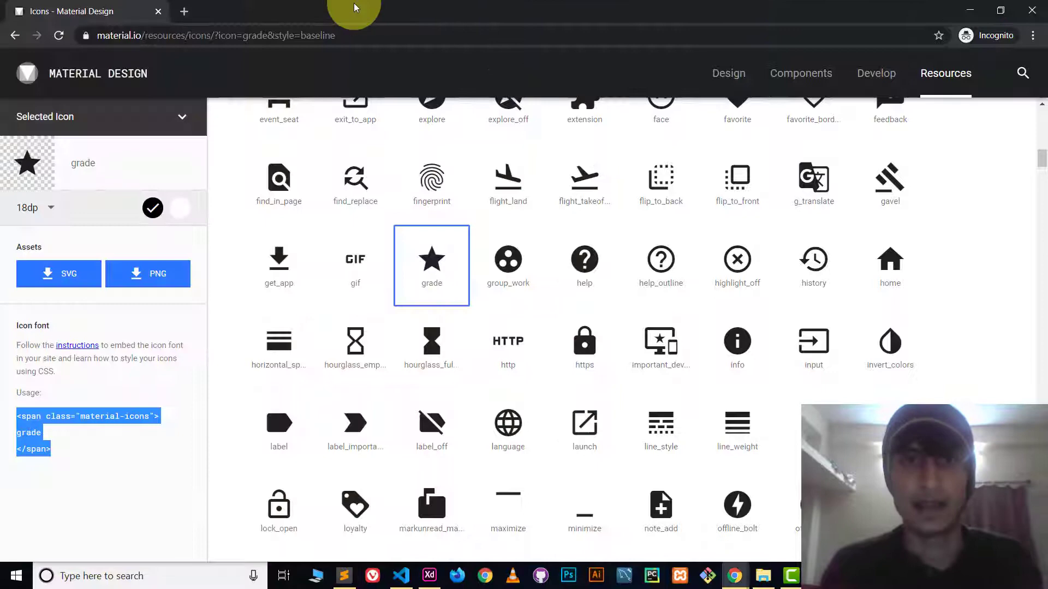
{"action": "left_click", "coordinate": [183, 11]}
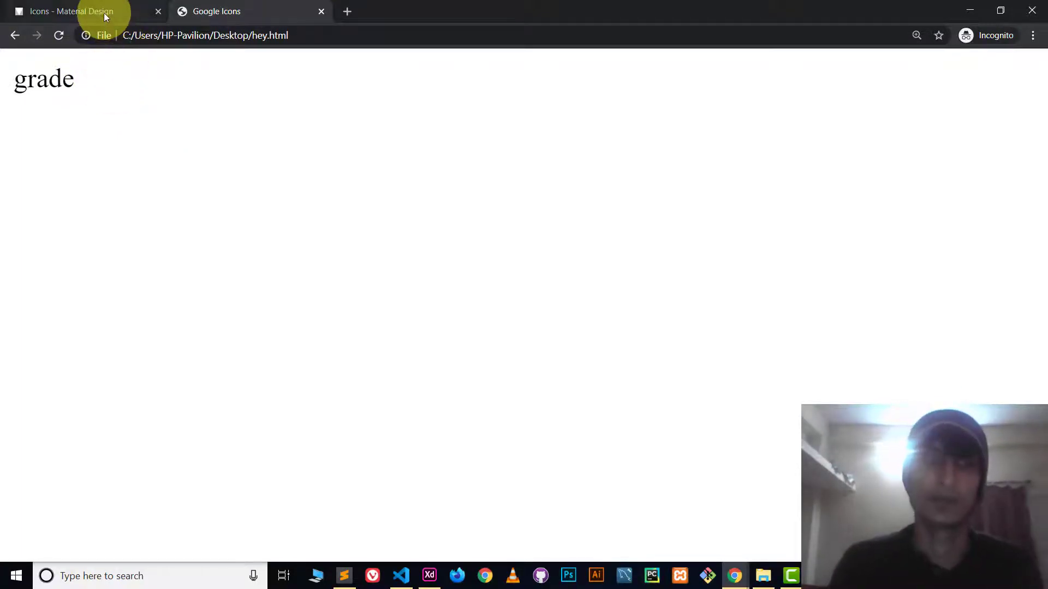
- Return from the hey.html tab to the Material Design icons tab
{"action": "left_click", "coordinate": [69, 11]}
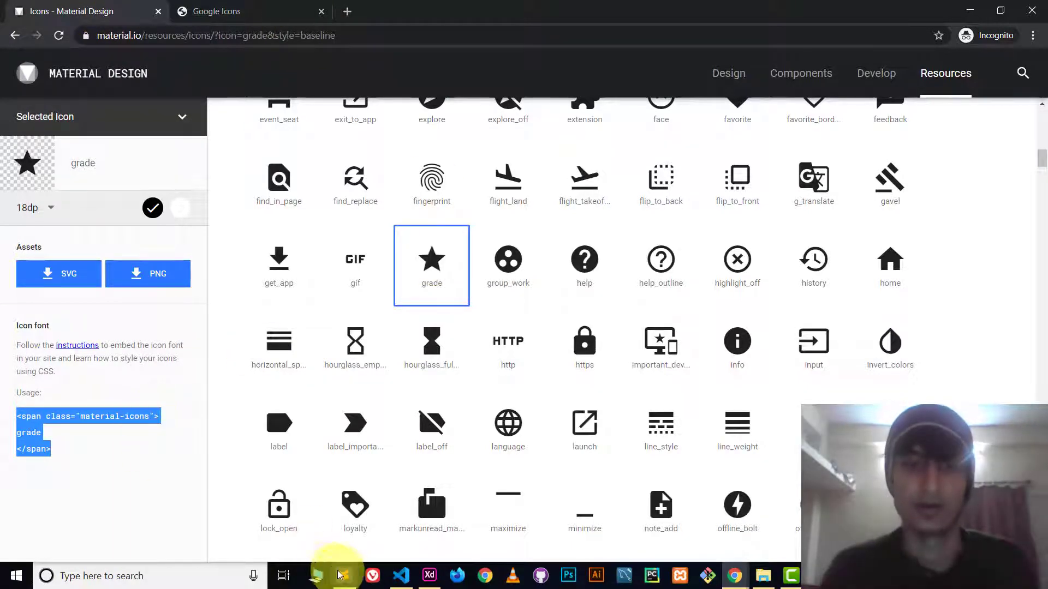
{"action": "left_click", "coordinate": [344, 575]}
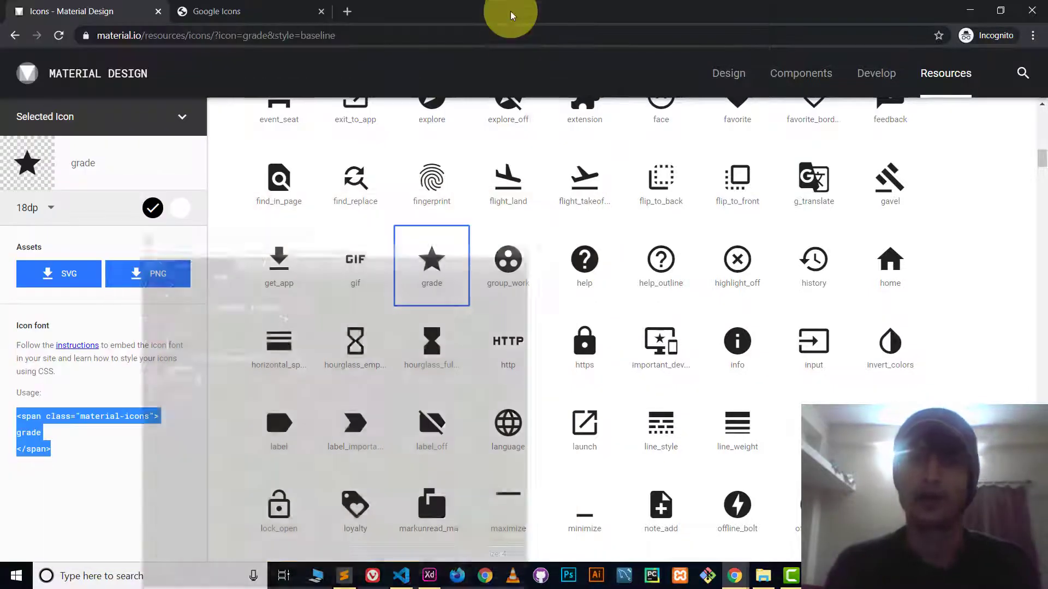
{"action": "scroll", "scroll_direction": "up", "scroll_amount": 3}
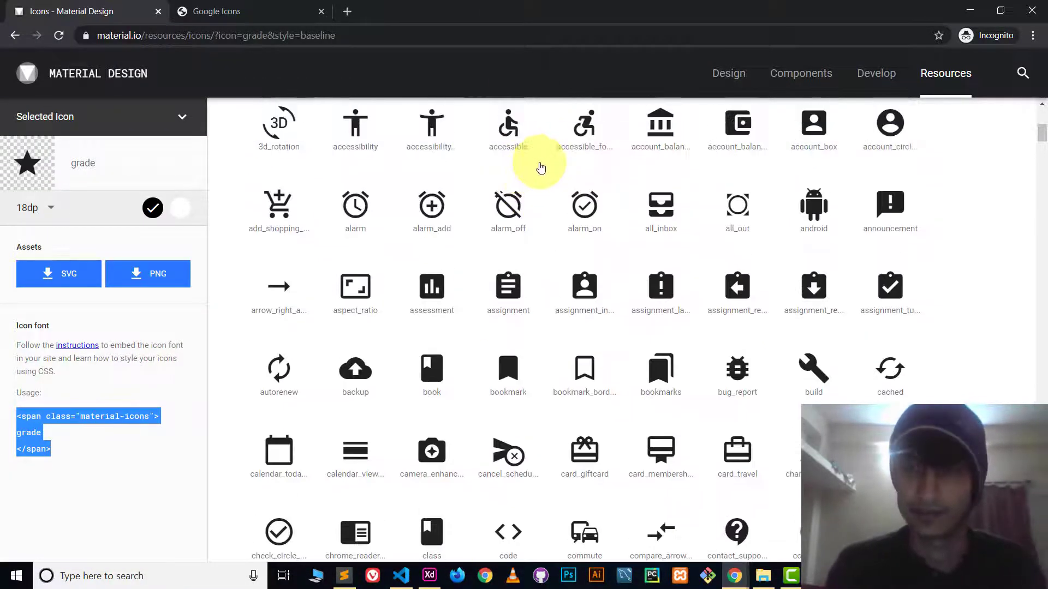
{"action": "scroll", "scroll_direction": "up", "scroll_amount": 3}
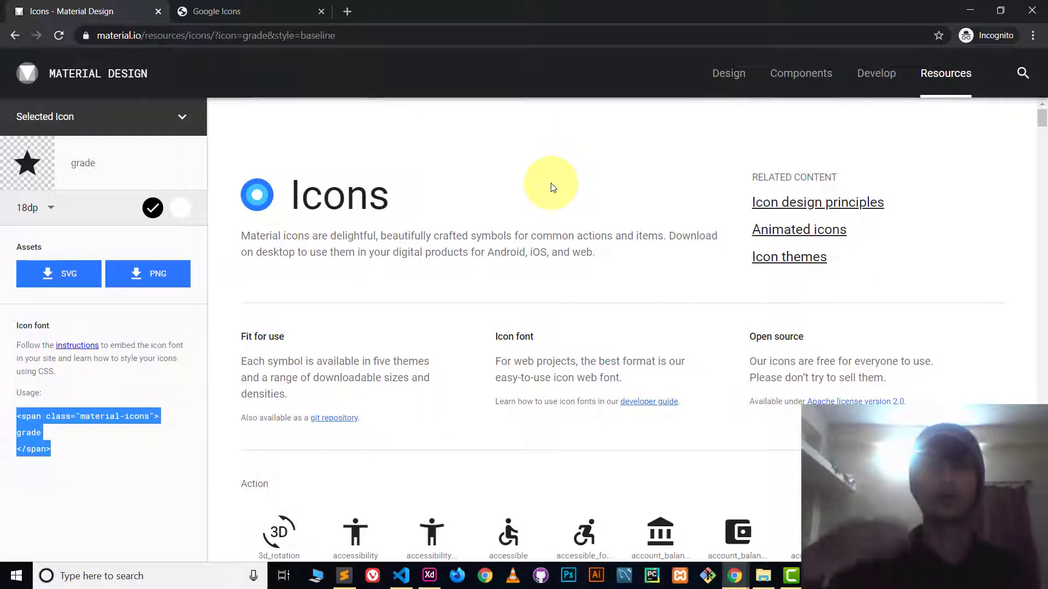
{"action": "mouse_move", "coordinate": [589, 219]}
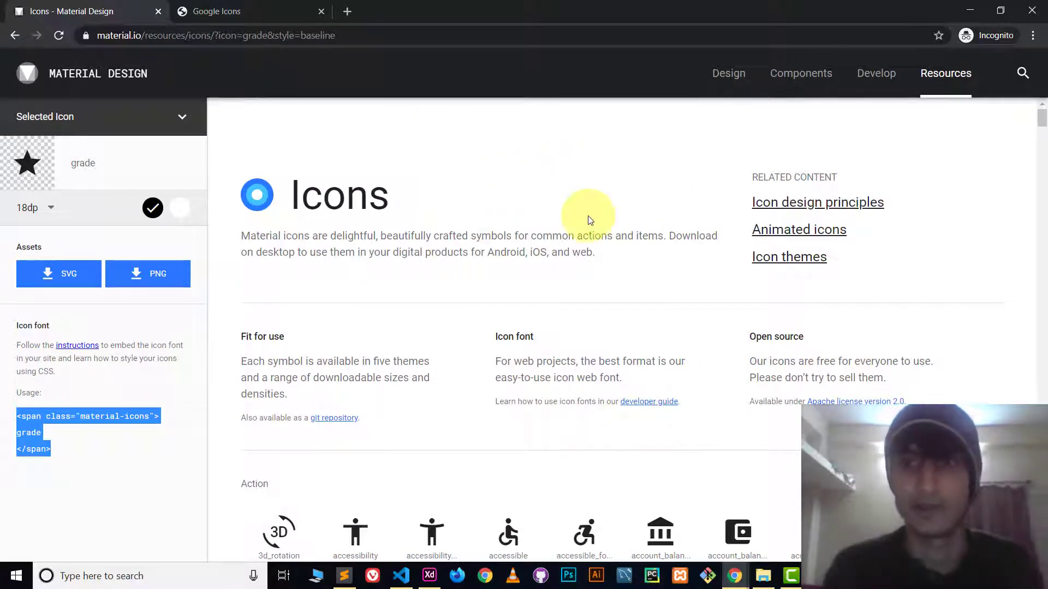
{"action": "mouse_move", "coordinate": [233, 337]}
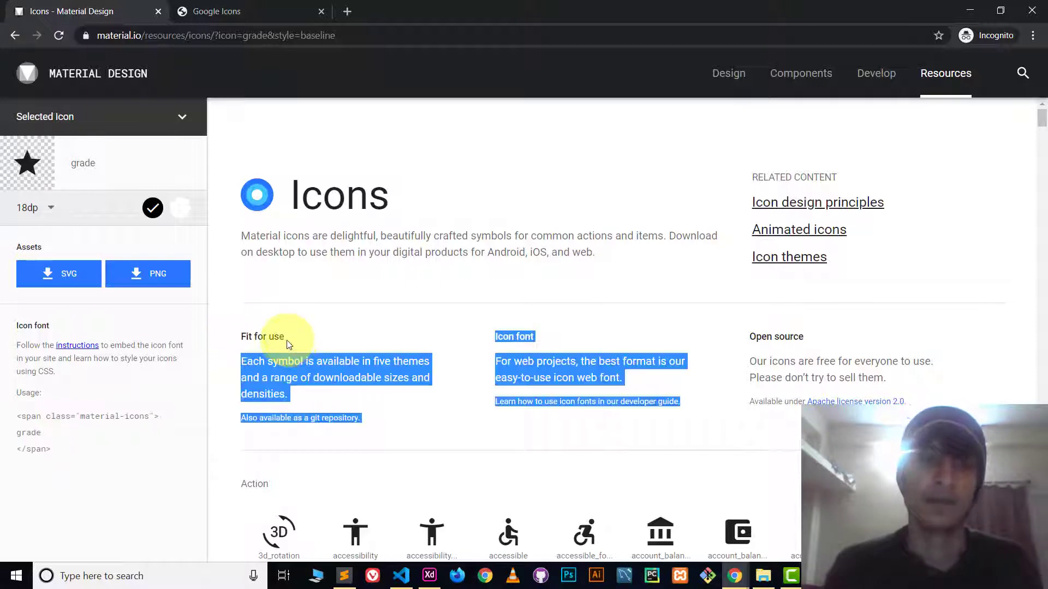
{"action": "left_click", "coordinate": [244, 336]}
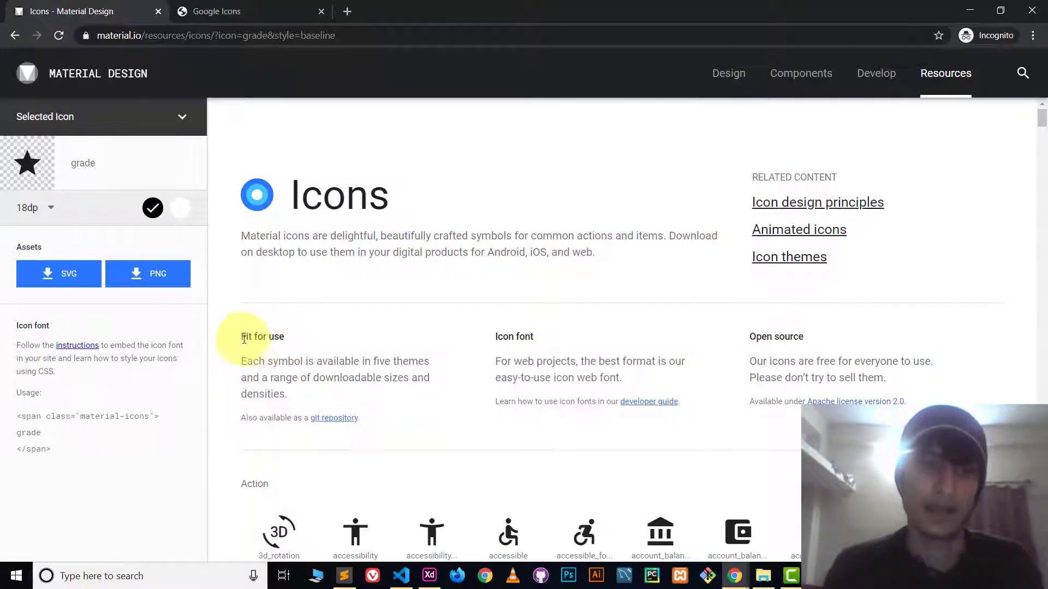
{"action": "double_click", "coordinate": [263, 336]}
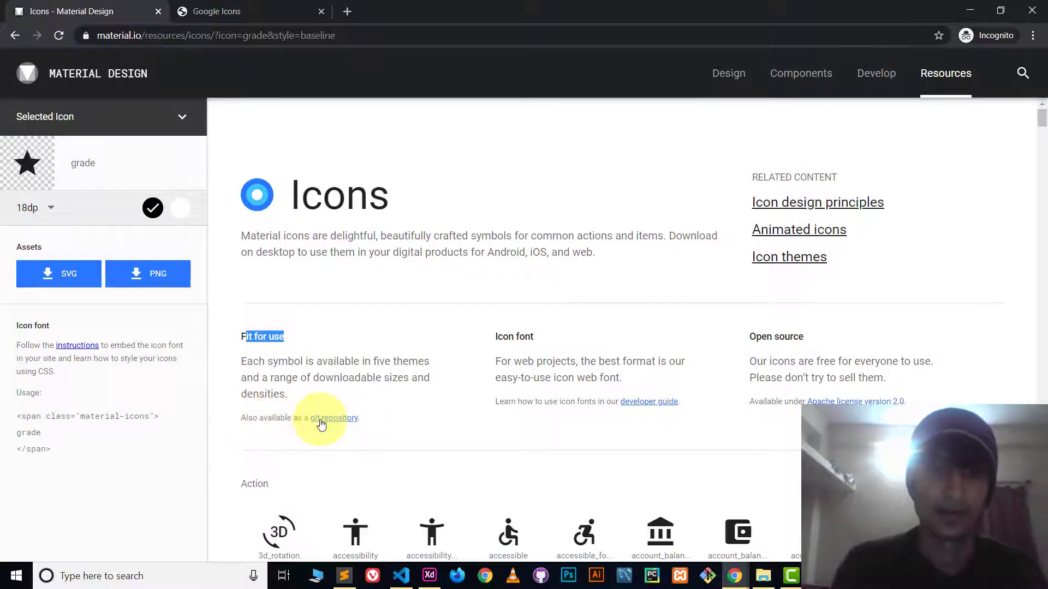
{"action": "mouse_move", "coordinate": [328, 422]}
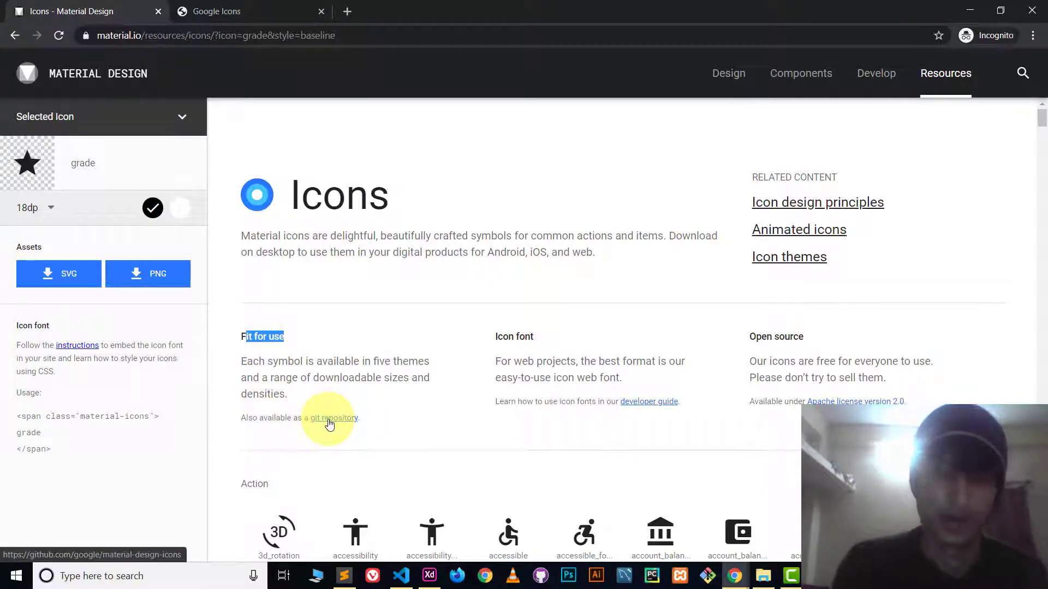
- Open the google/material-design-icons repository and find the Google Fonts stylesheet link in its README
{"action": "left_click", "coordinate": [332, 418]}
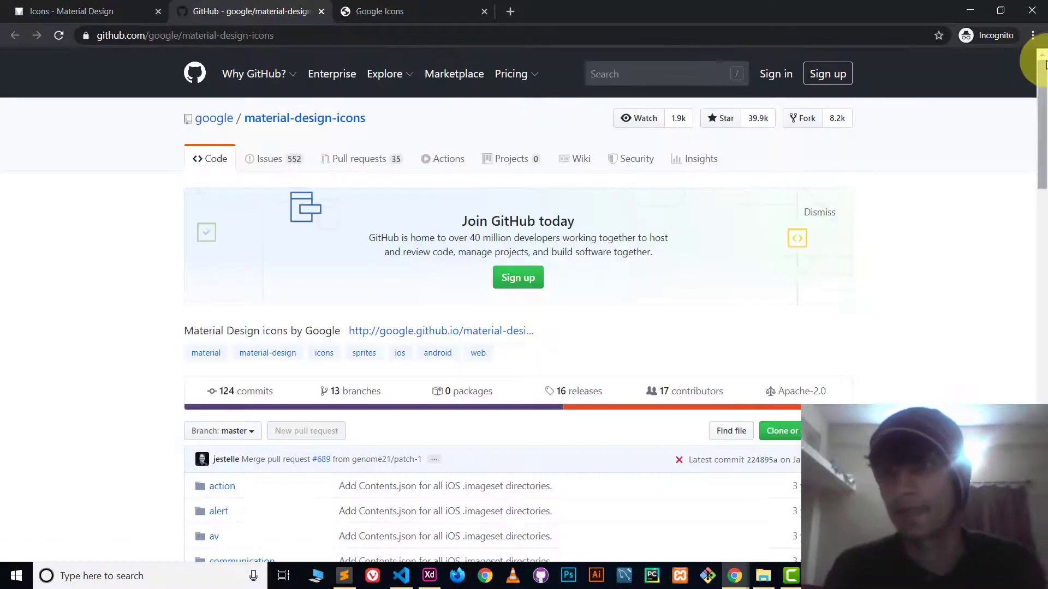
{"action": "scroll", "scroll_direction": "down", "scroll_amount": 3}
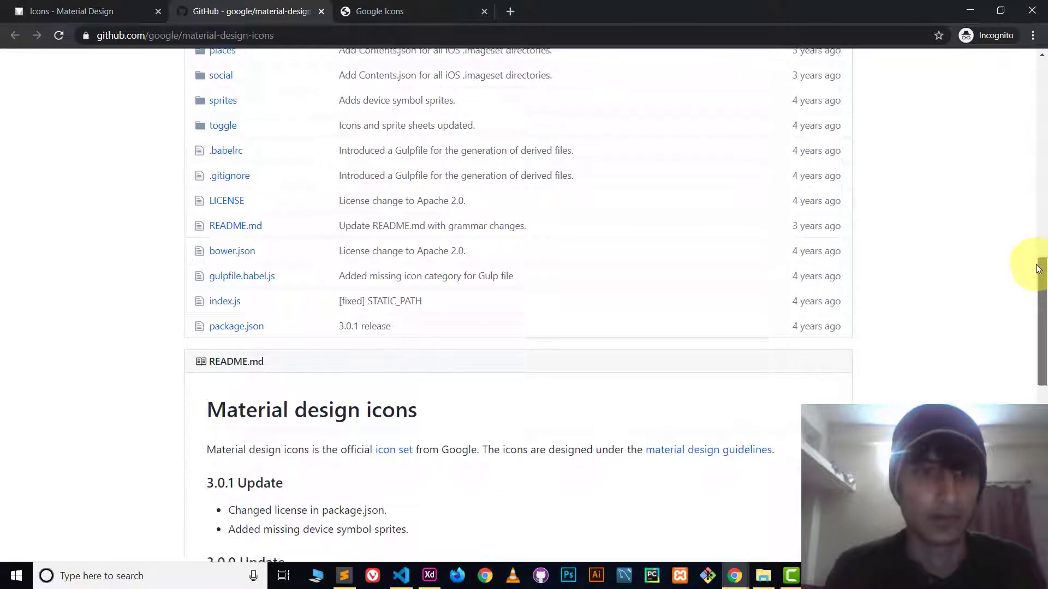
{"action": "scroll", "scroll_direction": "down", "scroll_amount": 3}
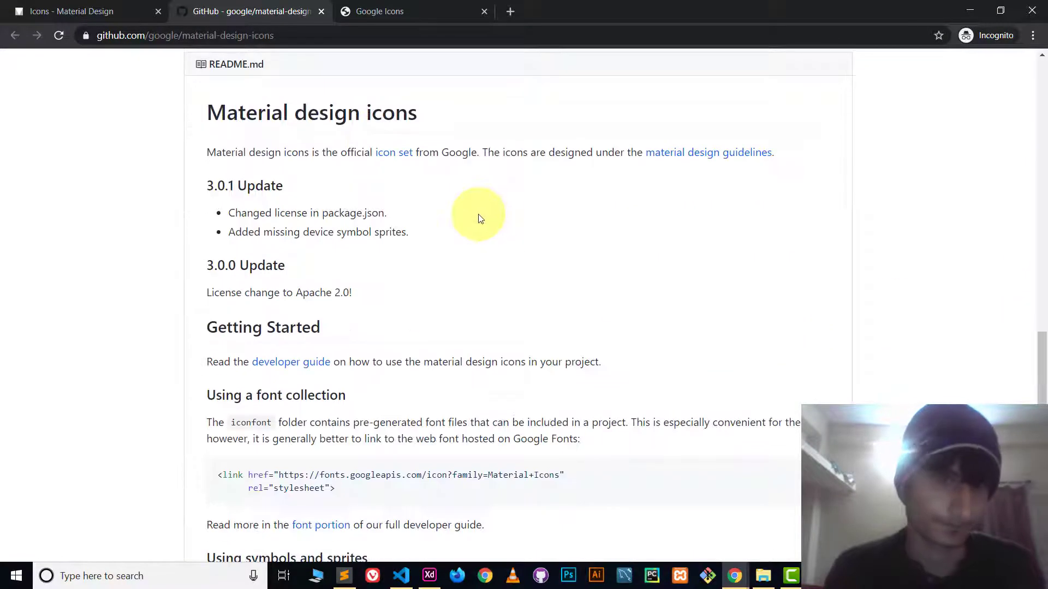
{"action": "scroll", "scroll_direction": "down", "scroll_amount": 3}
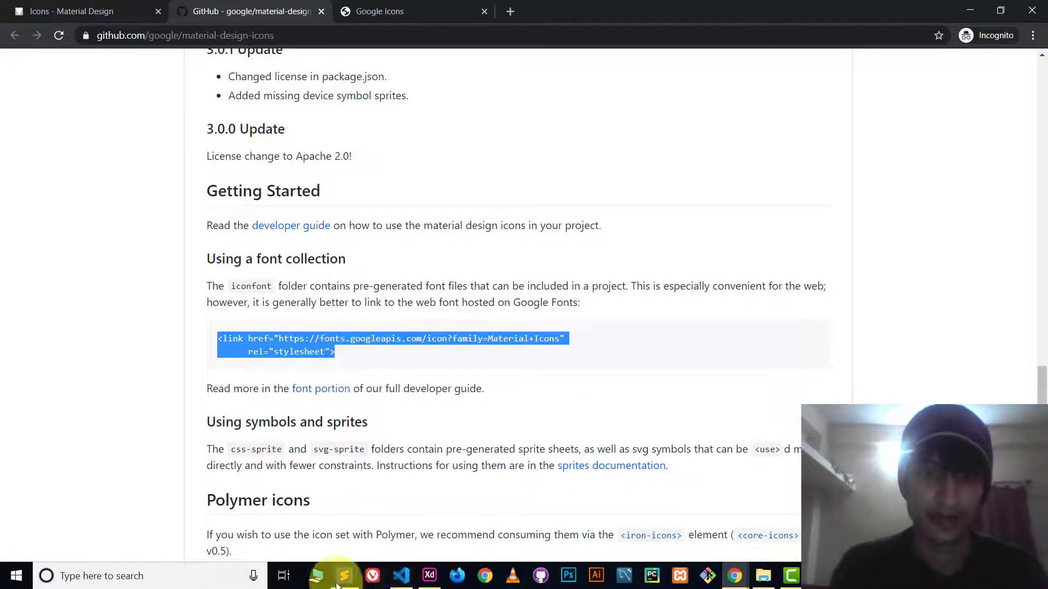
- Reload hey.html so the black grade star icon renders, then return to the icons tab
{"action": "left_click", "coordinate": [343, 575]}
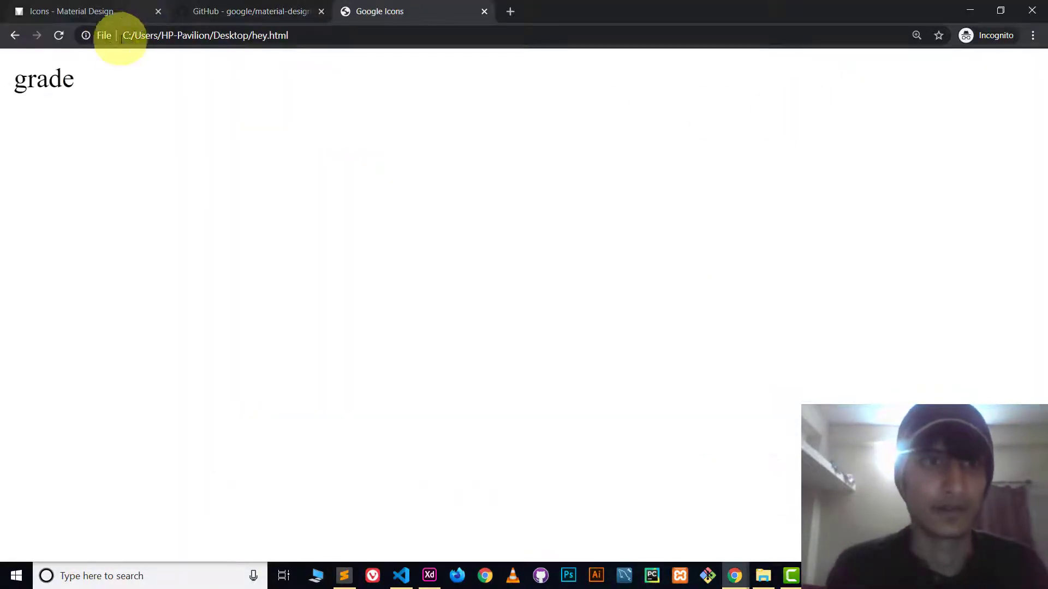
{"action": "left_click", "coordinate": [58, 35]}
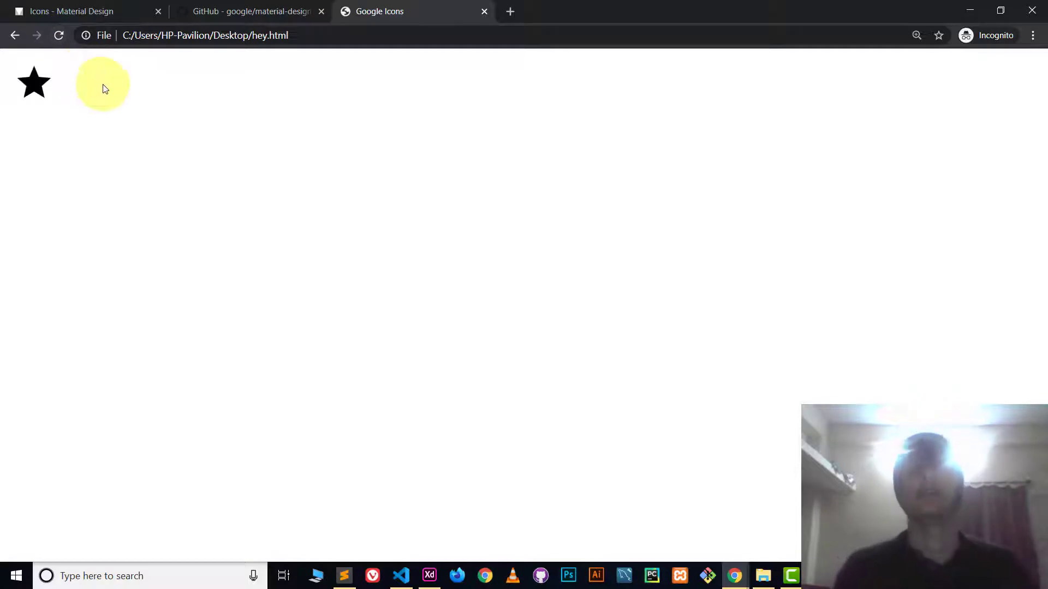
{"action": "left_click", "coordinate": [80, 11]}
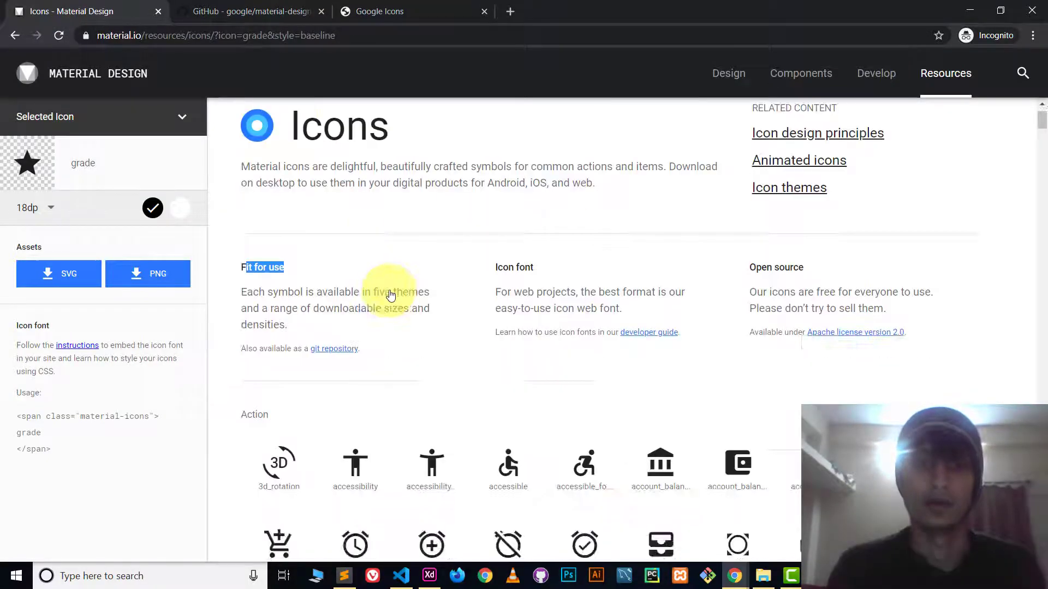
- Select the fingerprint icon and highlight its span usage snippet for copying
{"action": "scroll", "scroll_direction": "down", "scroll_amount": 3}
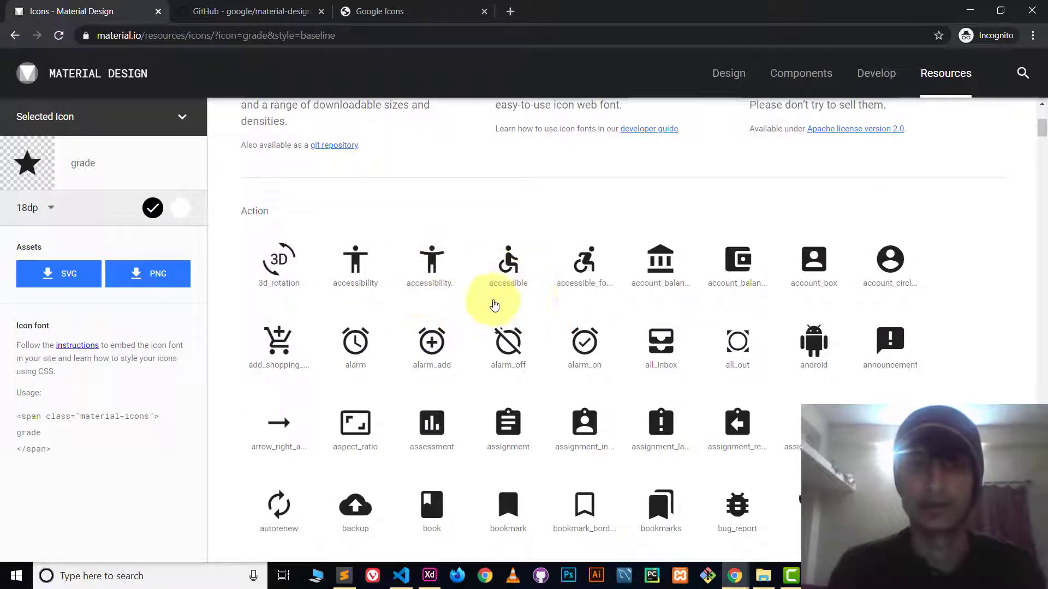
{"action": "scroll", "scroll_direction": "down", "scroll_amount": 3}
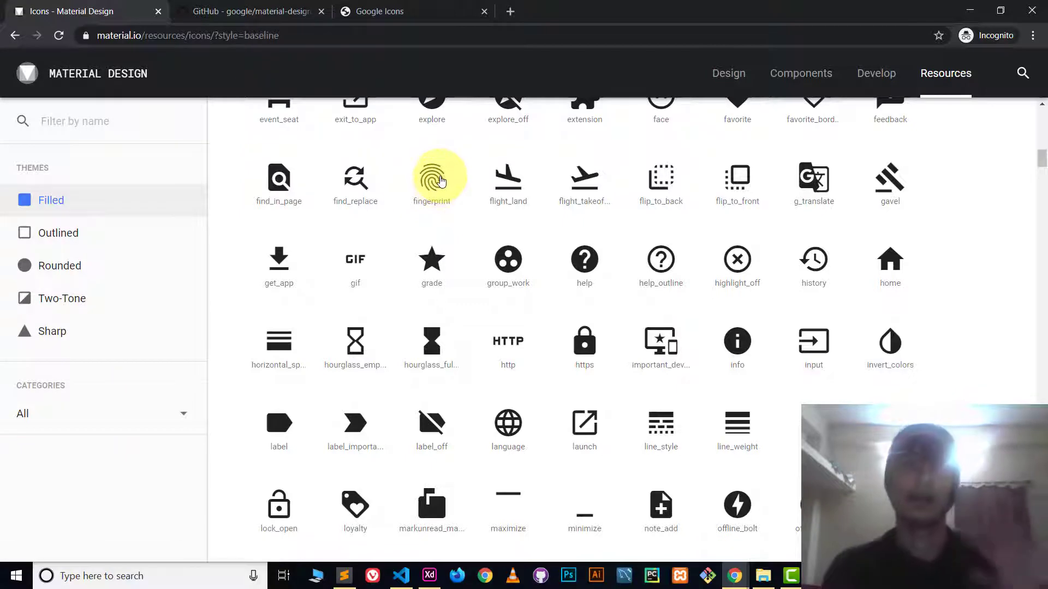
{"action": "left_click", "coordinate": [431, 178]}
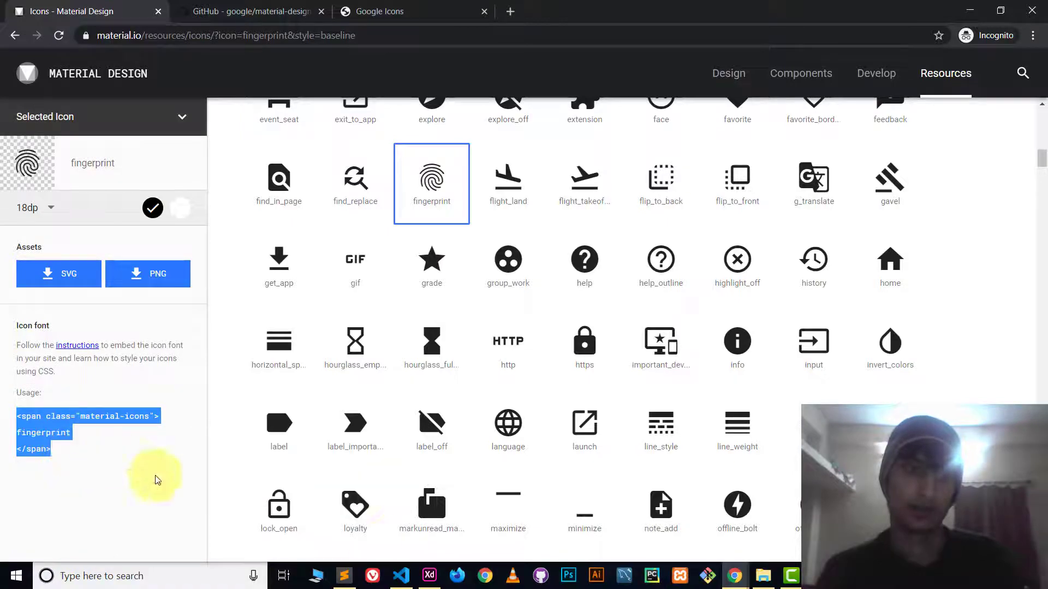
{"action": "left_click", "coordinate": [343, 575]}
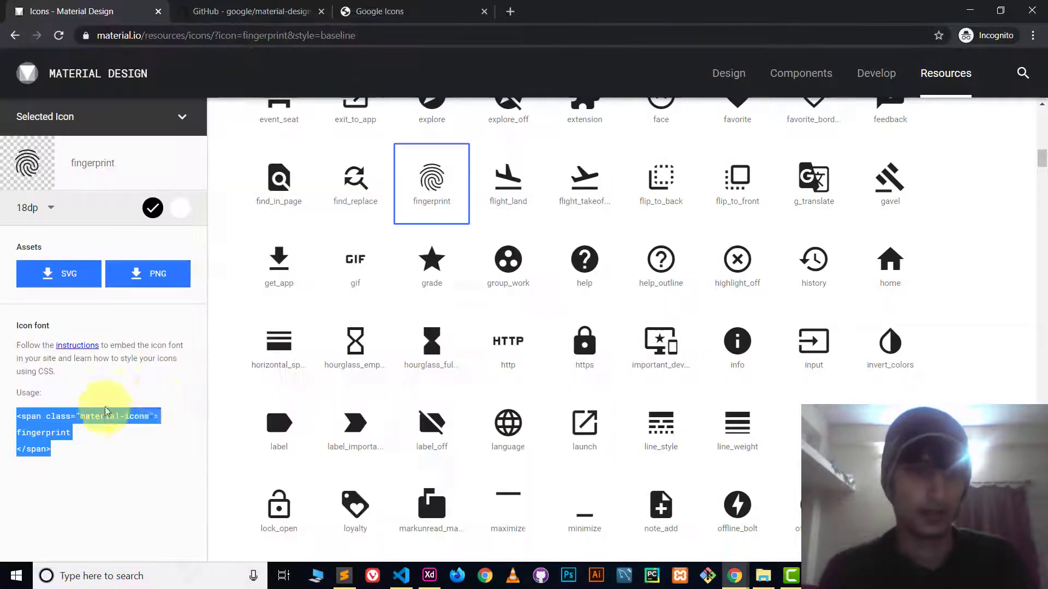
{"action": "left_click", "coordinate": [344, 576]}
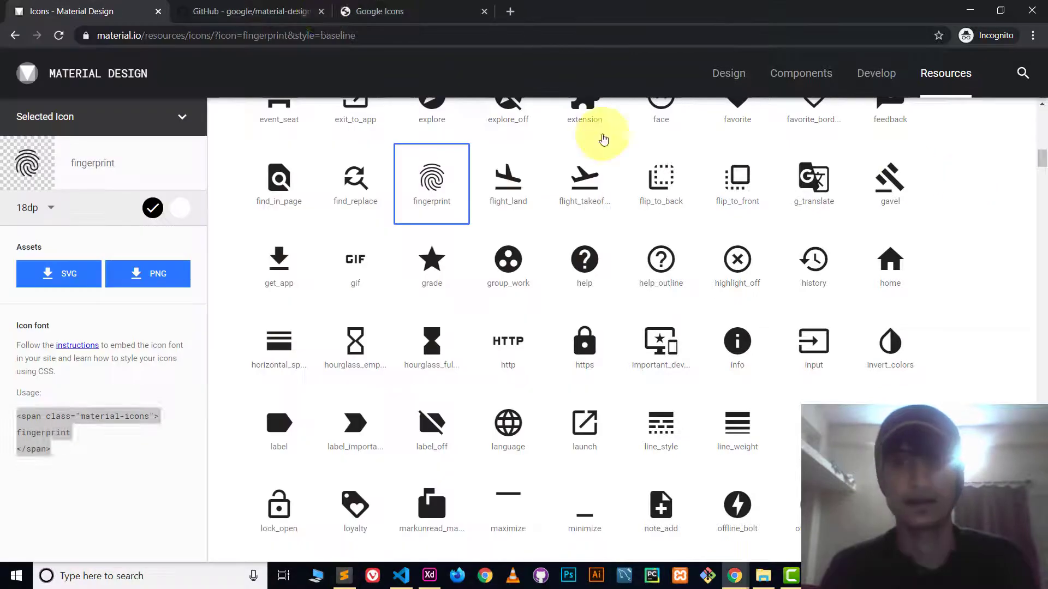
- View hey.html showing star and fingerprint icons, then bring the file up in Sublime Text
{"action": "left_click", "coordinate": [380, 11]}
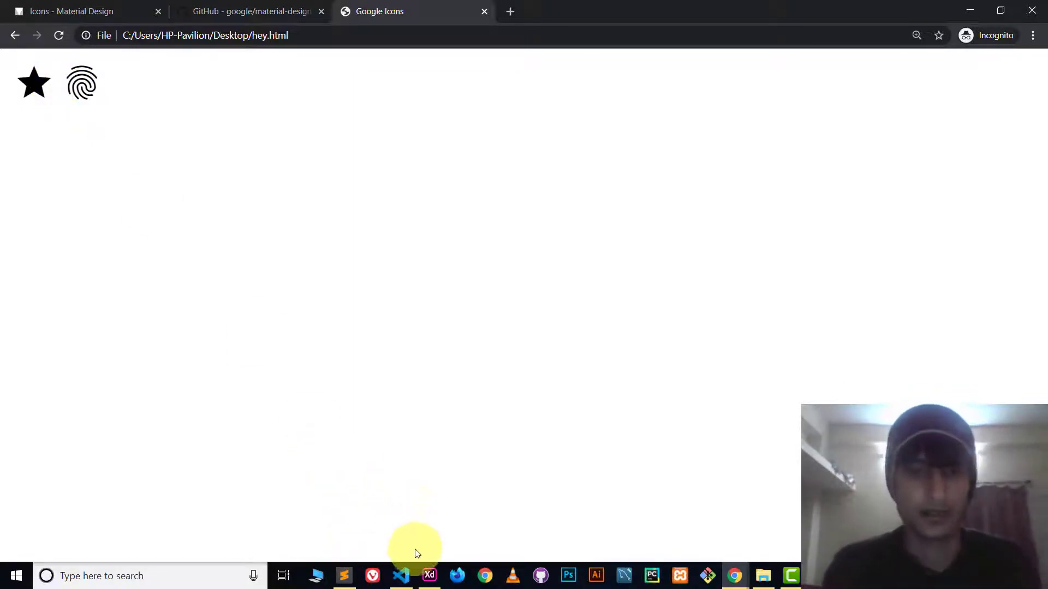
{"action": "left_click", "coordinate": [344, 575]}
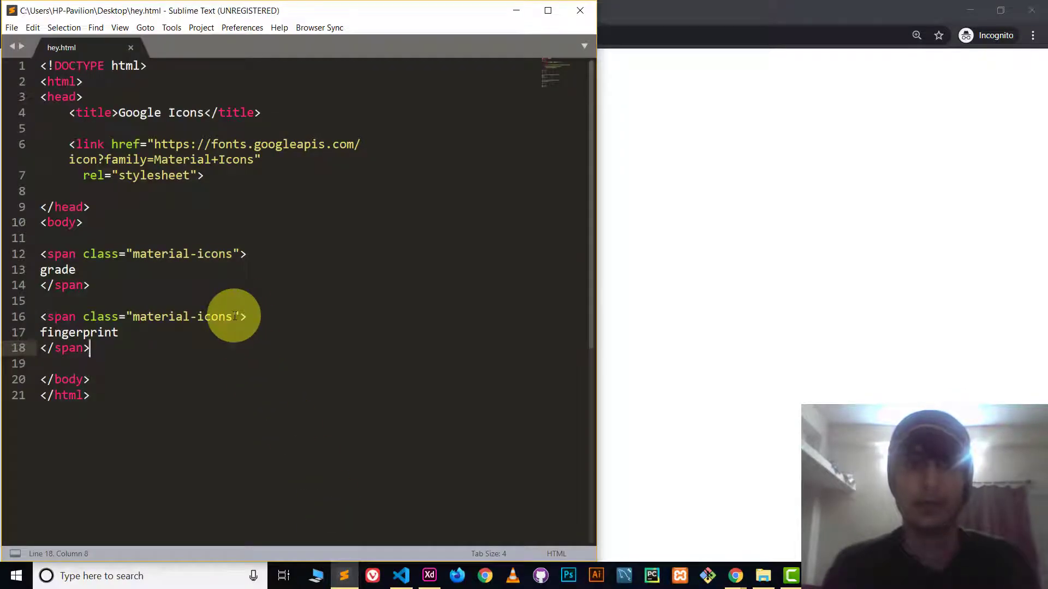
- Add inline style="color: red;" to the fingerprint span so it renders red beside the black star
{"action": "left_click", "coordinate": [234, 317]}
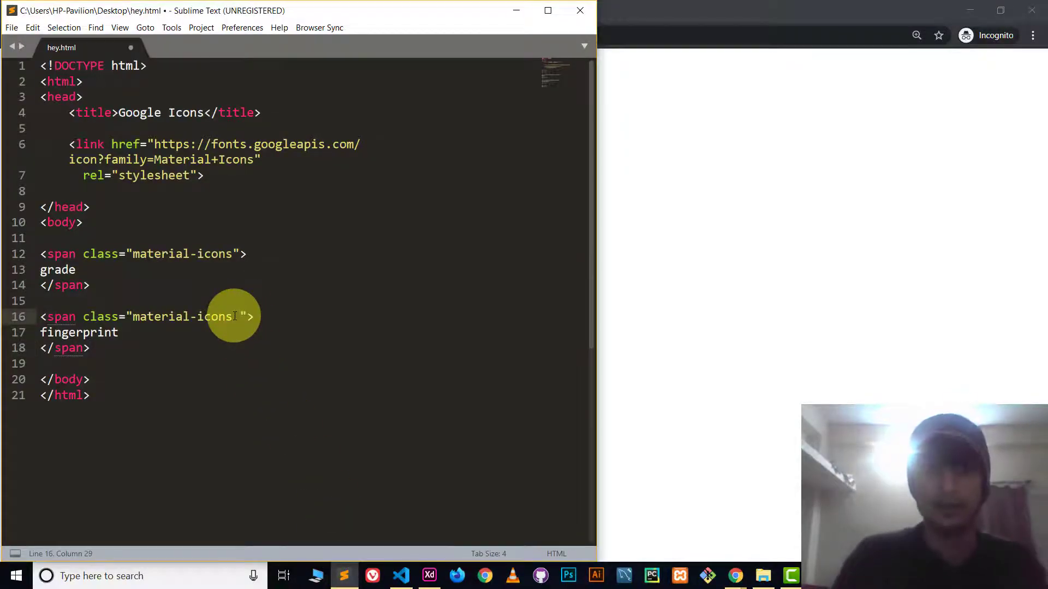
{"action": "type", "text": "style=\"color"}
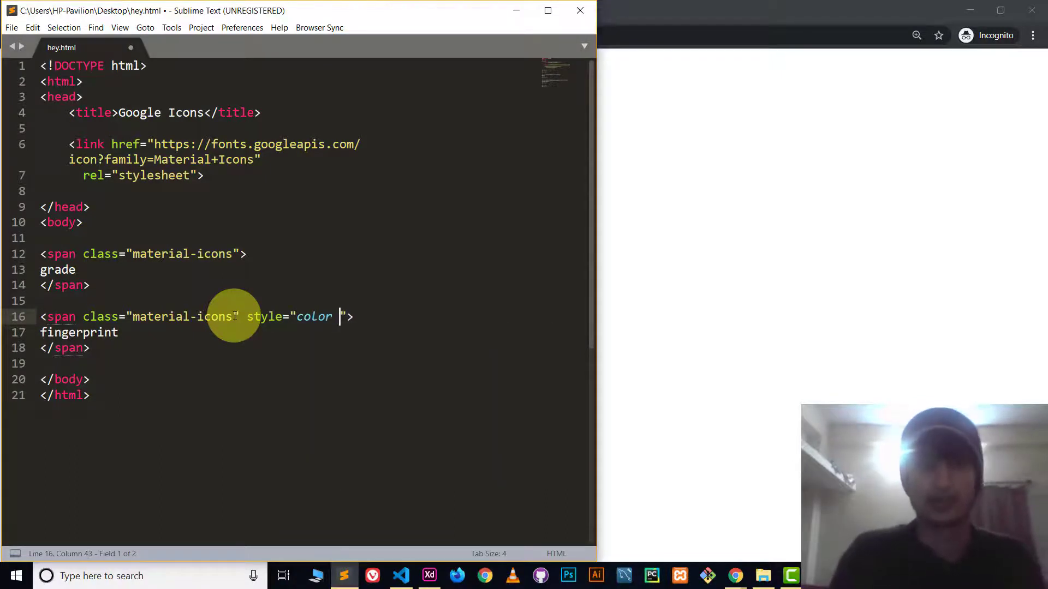
{"action": "type", "text": ": re"}
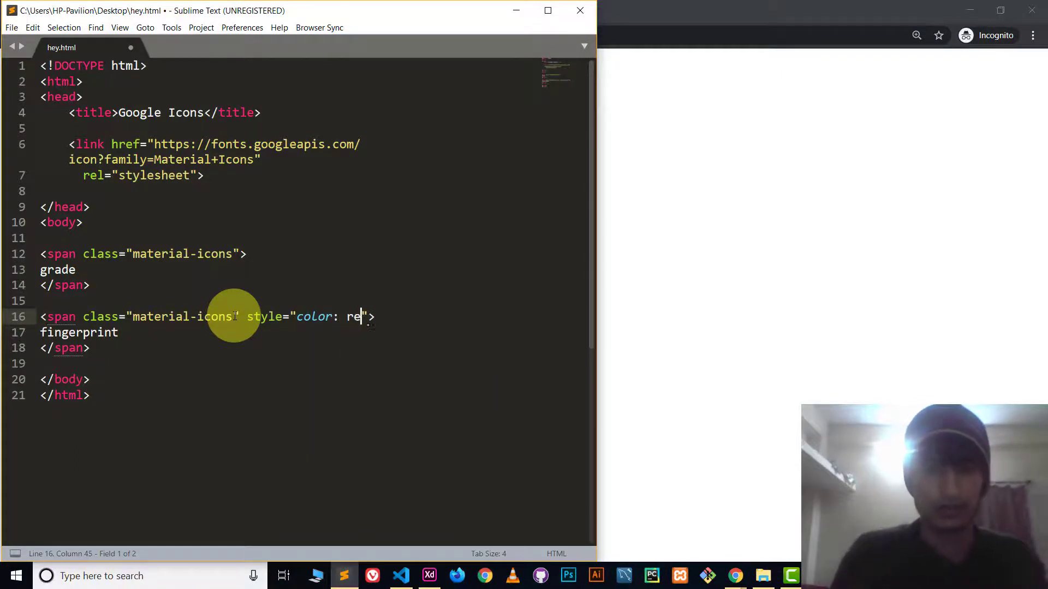
{"action": "type", "text": "d;"}
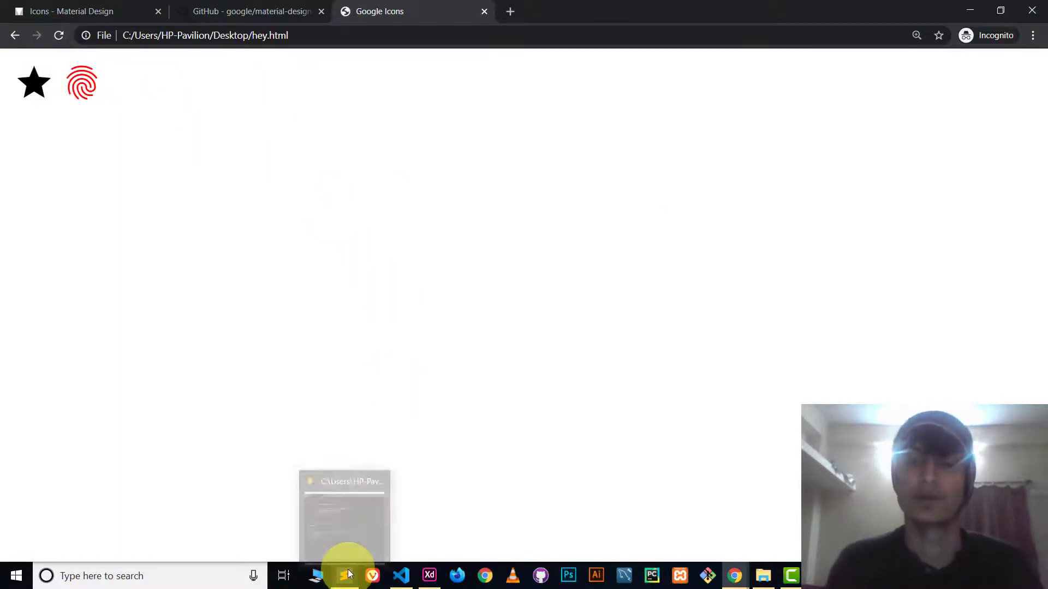
{"action": "left_click", "coordinate": [344, 576]}
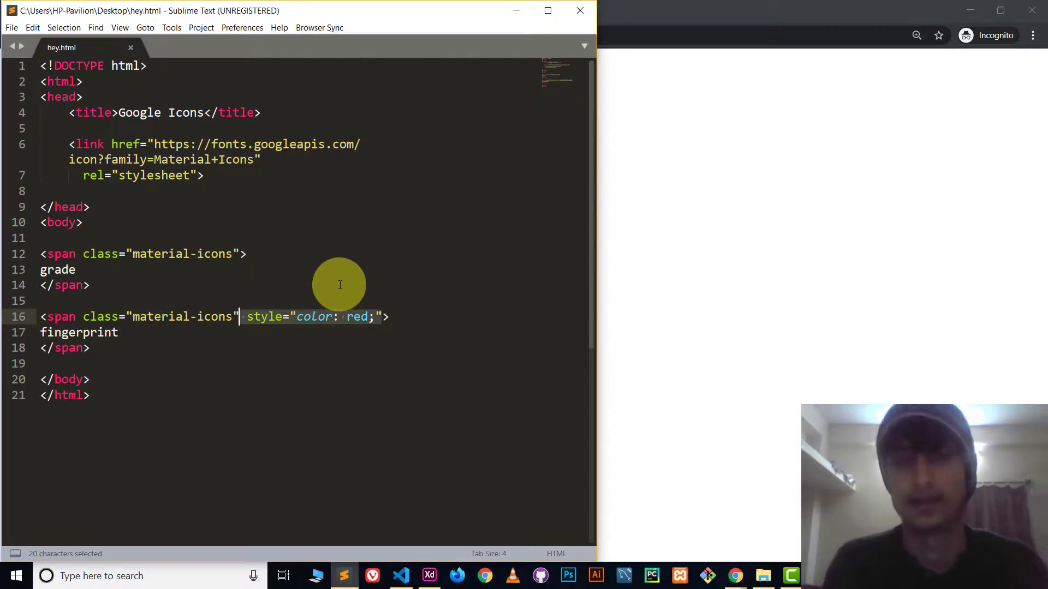
{"action": "mouse_move", "coordinate": [342, 291]}
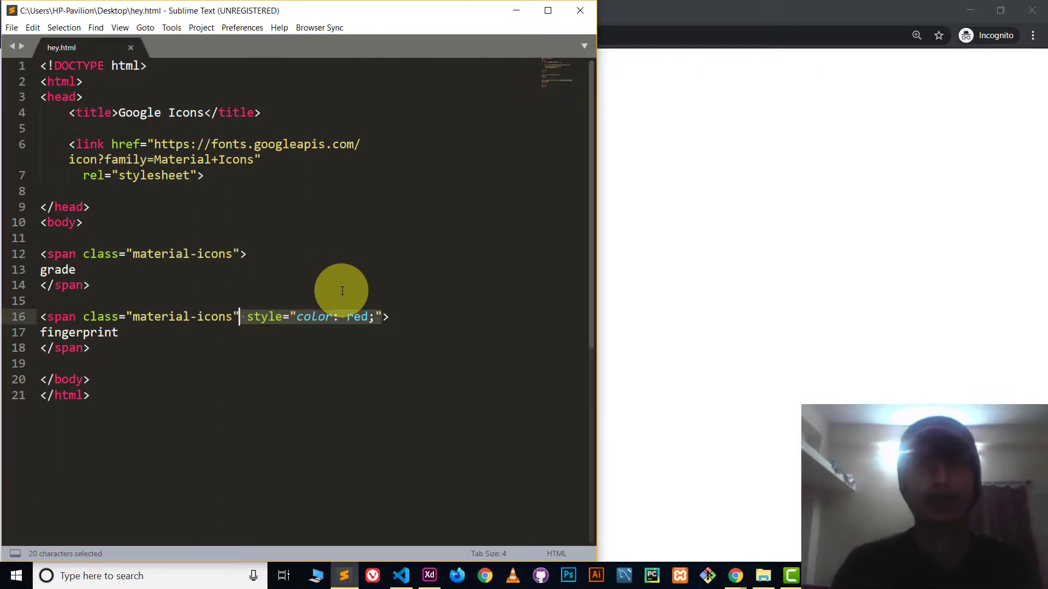